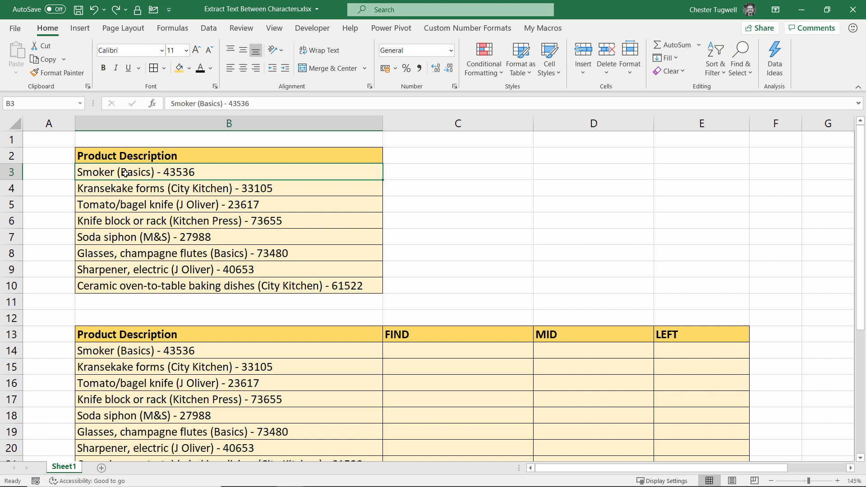
{"action": "mouse_move", "coordinate": [122, 173]}
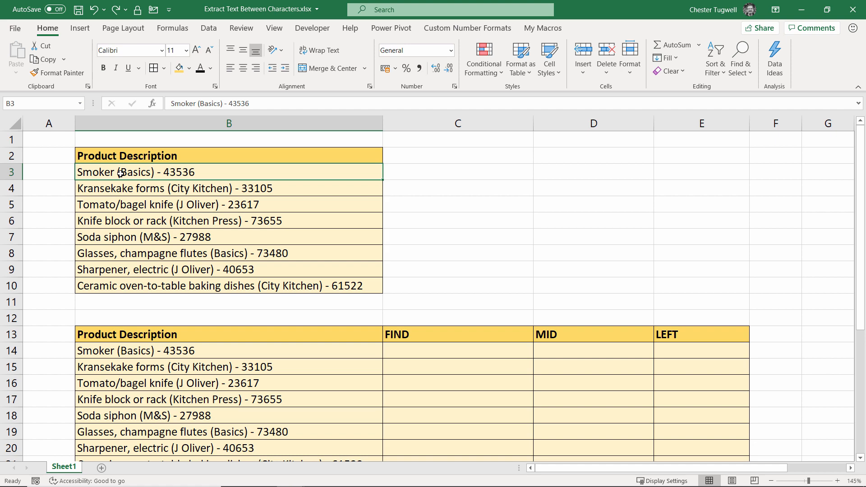
{"action": "mouse_move", "coordinate": [136, 200]}
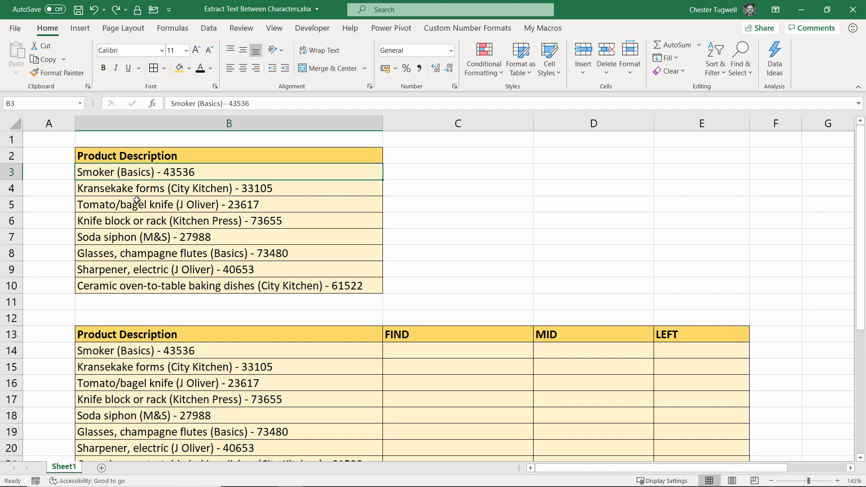
Select the eight product descriptions in the first table for Find and Replace (Ctrl+H).
{"action": "scroll", "scroll_direction": "down", "scroll_amount": 3}
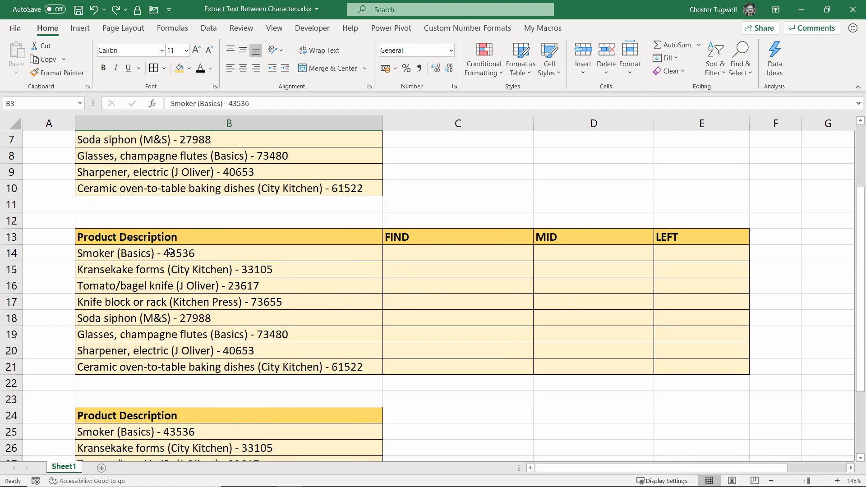
{"action": "scroll", "scroll_direction": "down", "scroll_amount": 3}
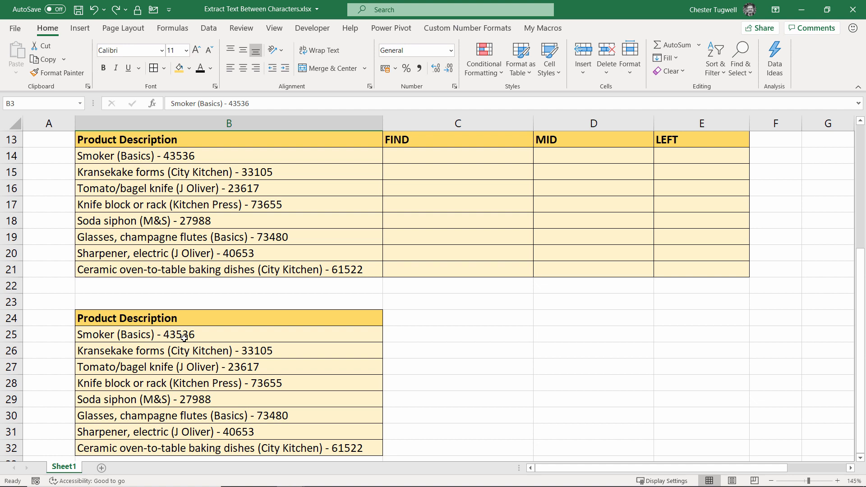
{"action": "scroll", "scroll_direction": "up", "scroll_amount": 3}
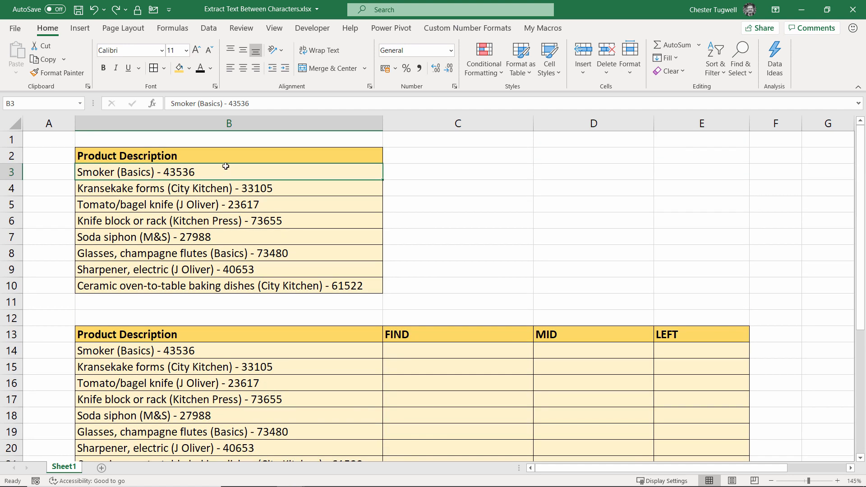
{"action": "left_click_drag", "start_coordinate": [229, 171], "coordinate": [228, 286]}
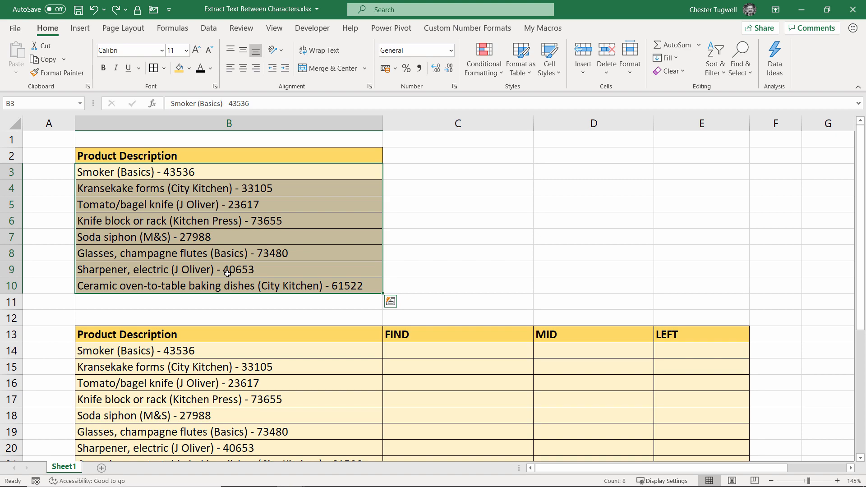
{"action": "key", "text": "ctrl+h"}
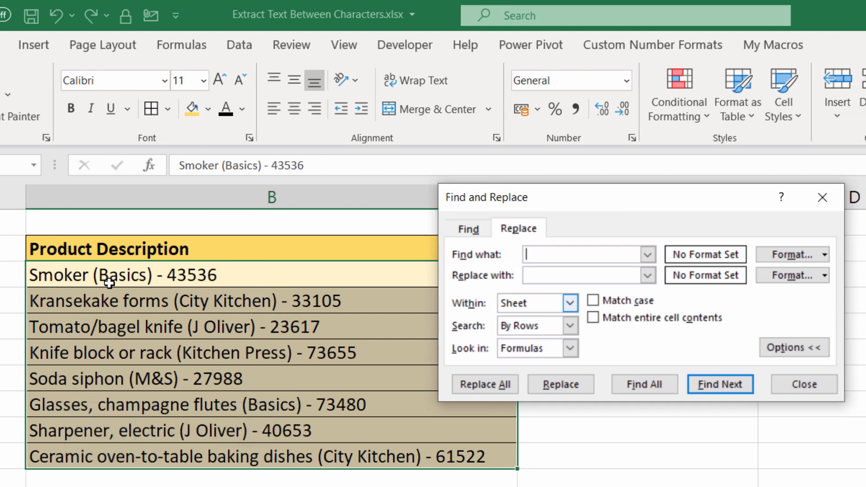
{"action": "mouse_move", "coordinate": [117, 303]}
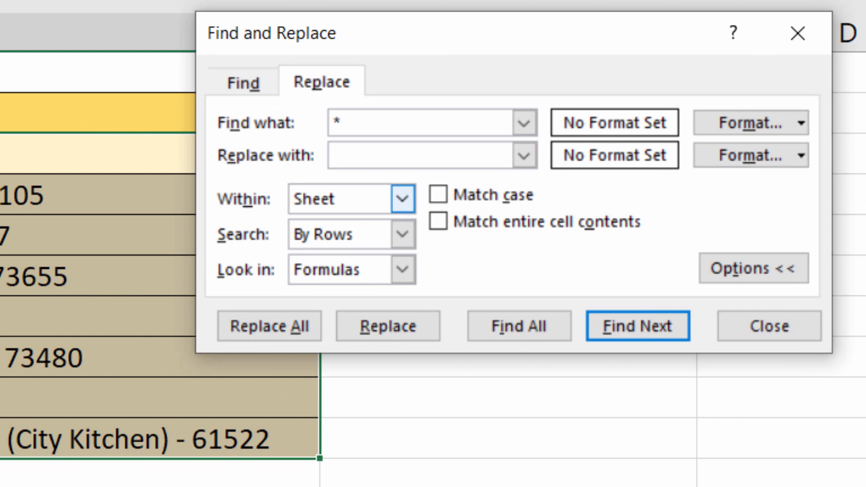
Replace All '*(' with nothing to strip everything up to the opening bracket.
{"action": "type", "text": "("}
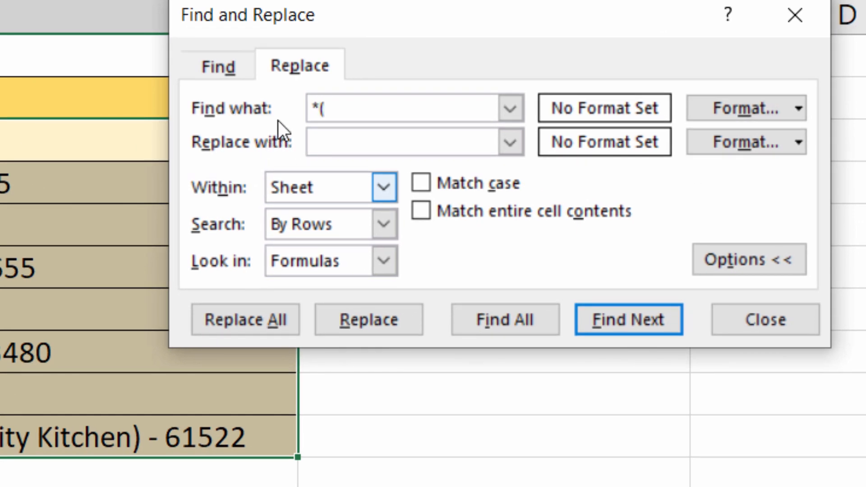
{"action": "left_click", "coordinate": [408, 141]}
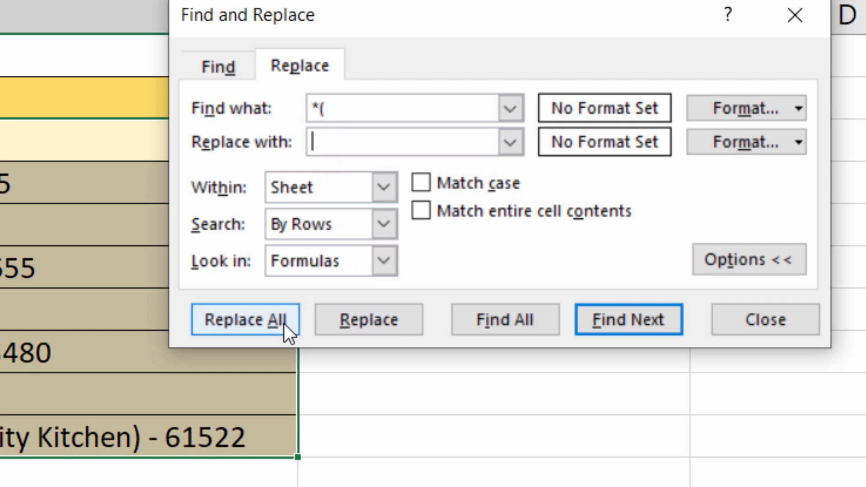
{"action": "left_click", "coordinate": [247, 319]}
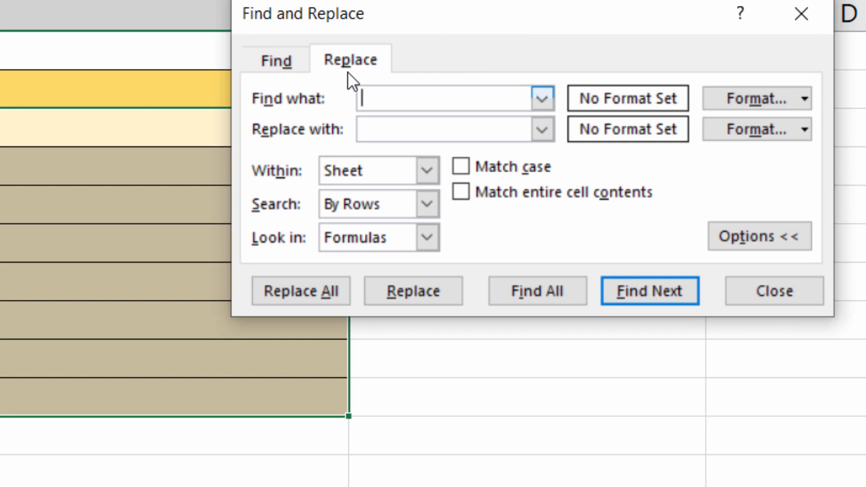
Replace All ')*' with nothing, leaving only the brand names like Basics and M&S.
{"action": "type", "text": ")"}
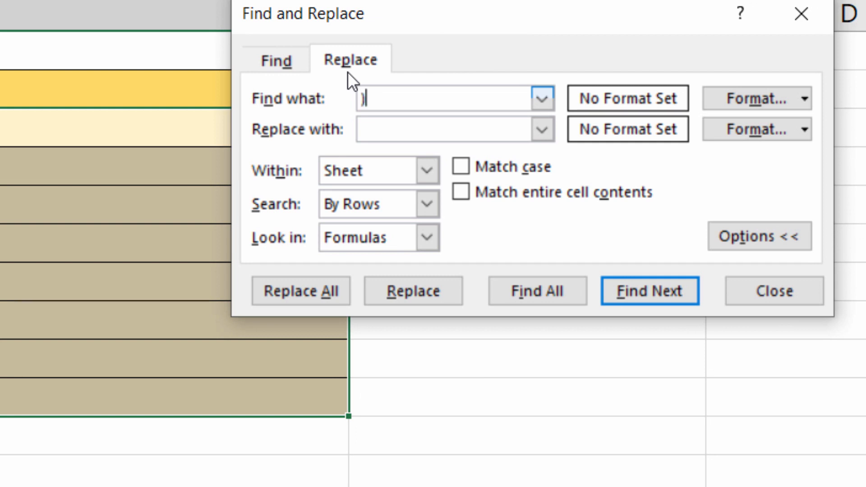
{"action": "type", "text": "*"}
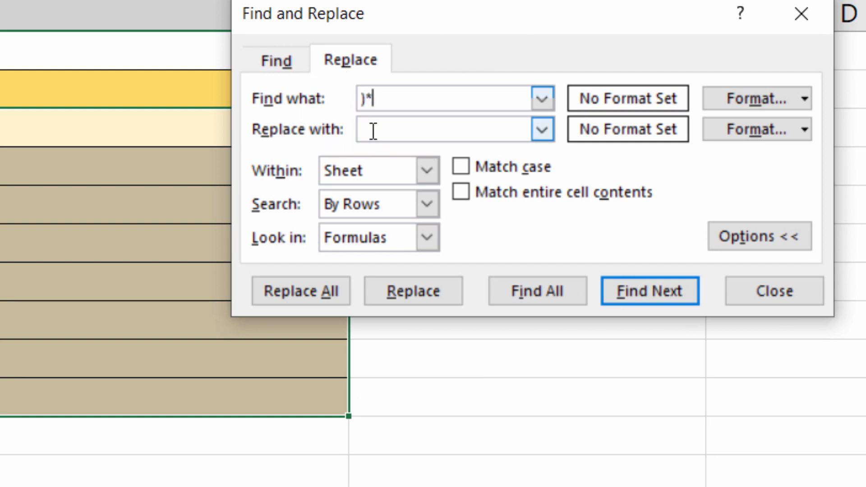
{"action": "left_click", "coordinate": [301, 292]}
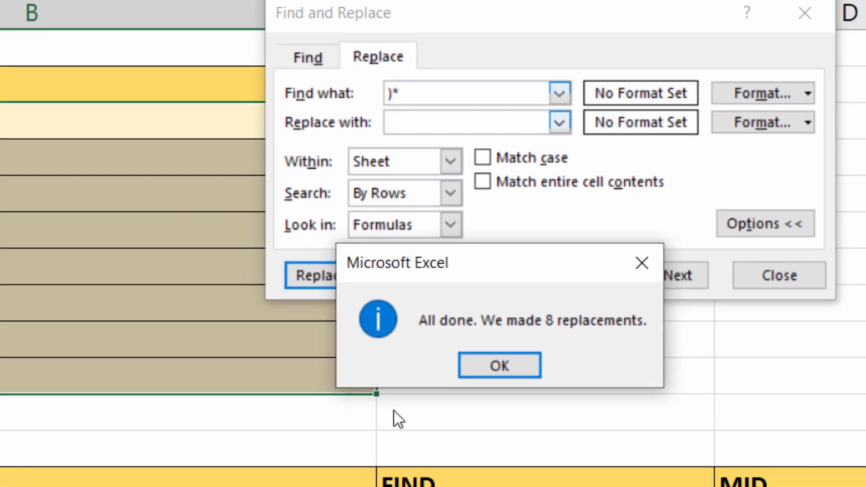
{"action": "left_click", "coordinate": [499, 366]}
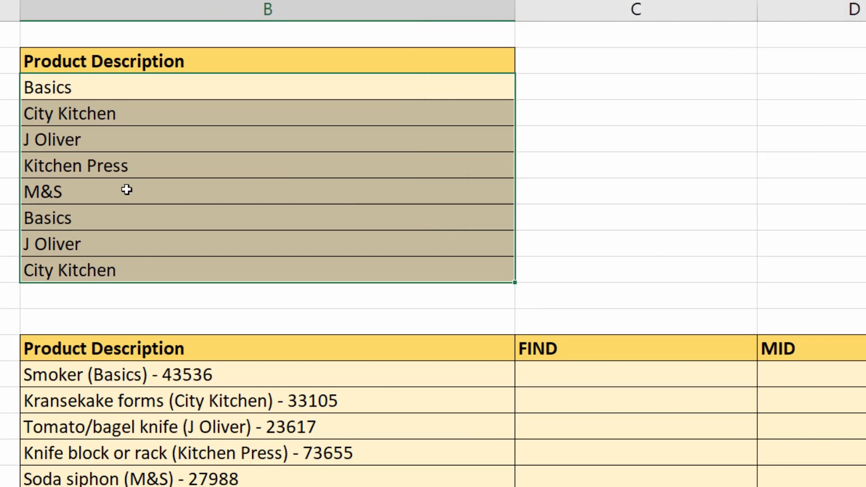
{"action": "scroll", "scroll_direction": "down", "scroll_amount": 3}
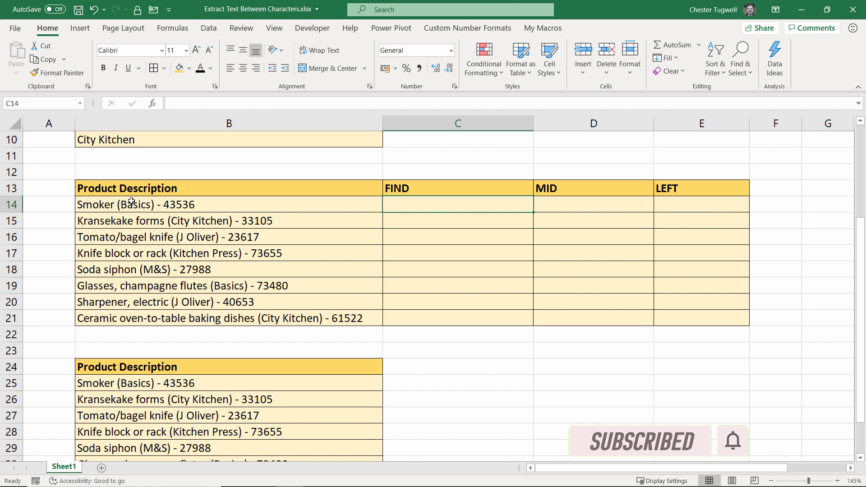
{"action": "mouse_move", "coordinate": [353, 296]}
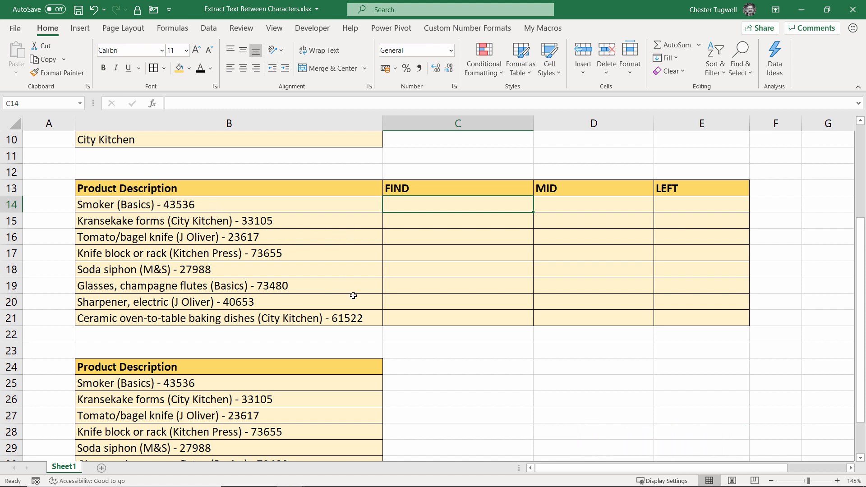
{"action": "mouse_move", "coordinate": [413, 207]}
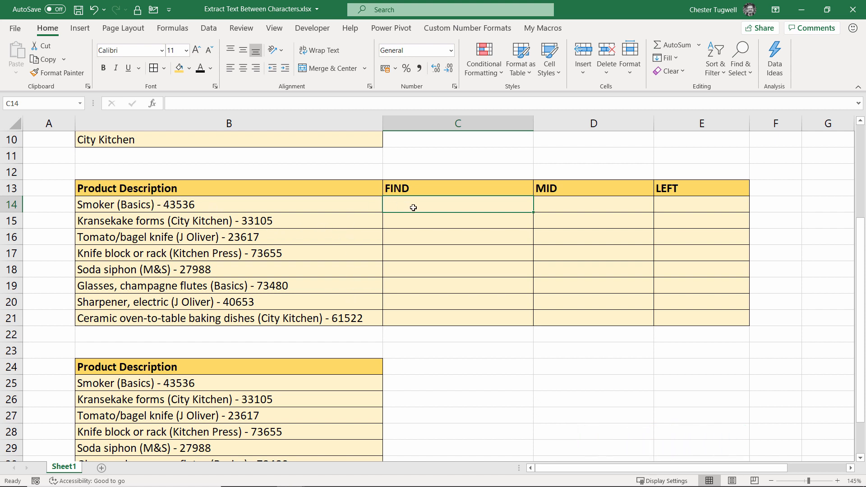
{"action": "mouse_move", "coordinate": [433, 215]}
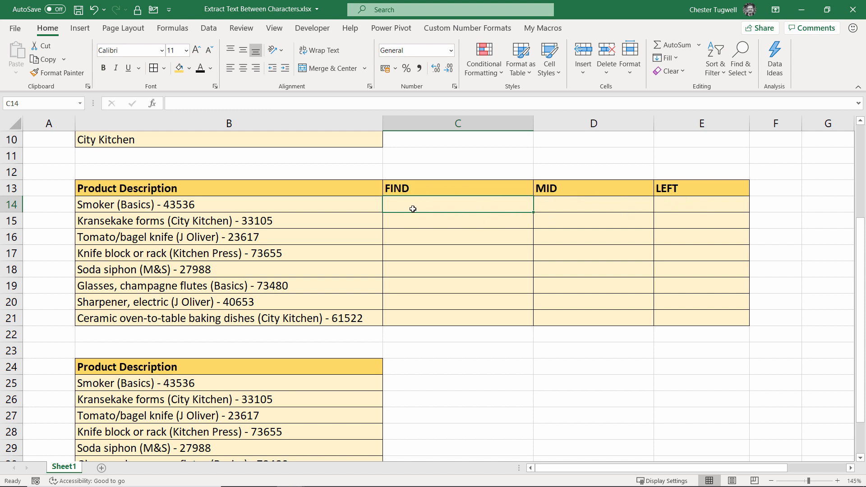
{"action": "mouse_move", "coordinate": [682, 208]}
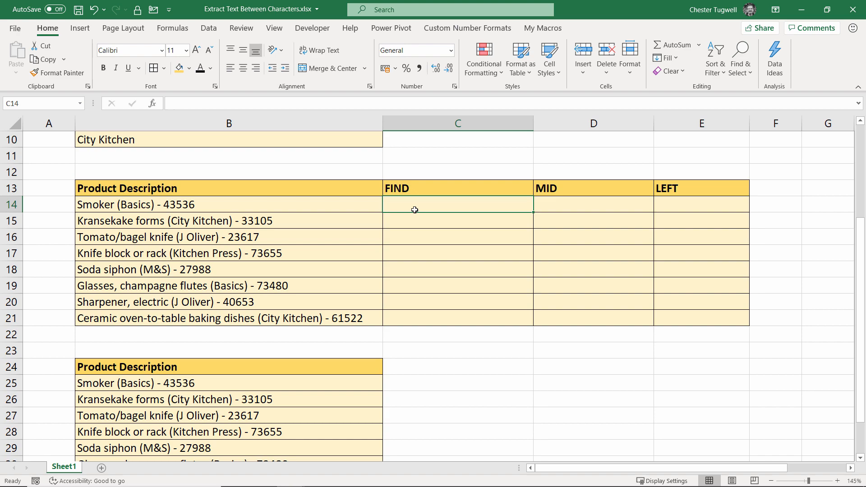
Enter =FIND("(",B14) and fill it down so column C shows each opening bracket's position.
{"action": "type", "text": "=f"}
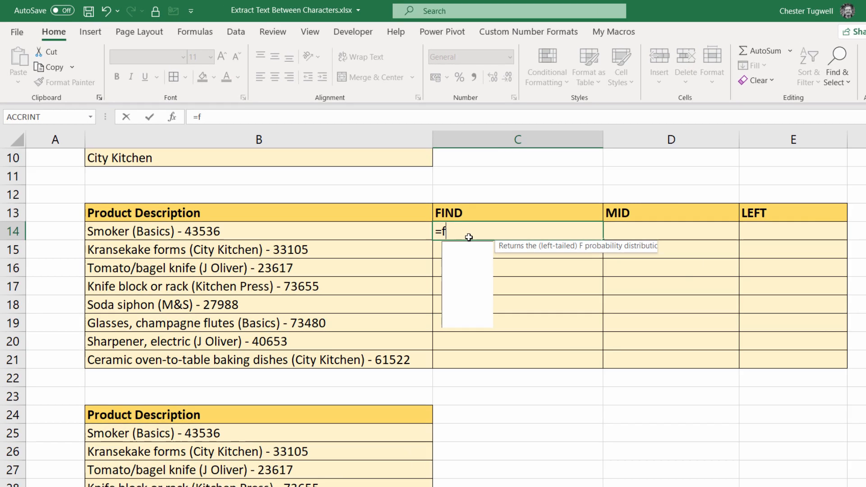
{"action": "type", "text": "ind("}
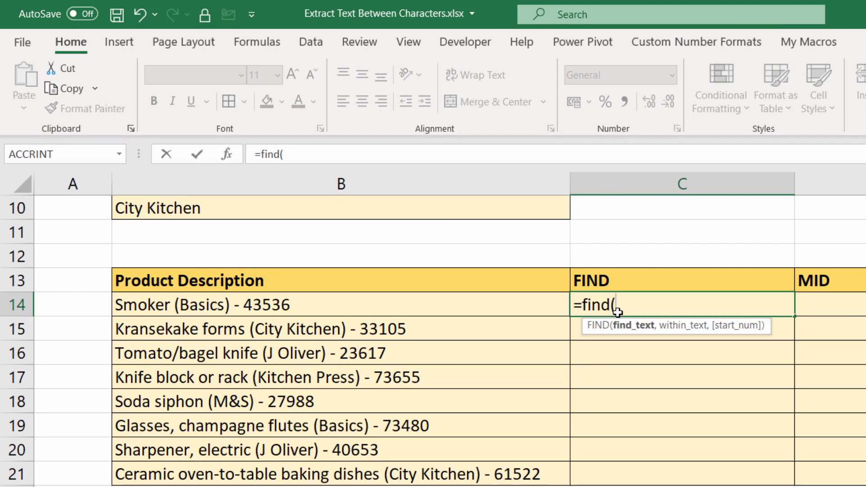
{"action": "type", "text": "\""}
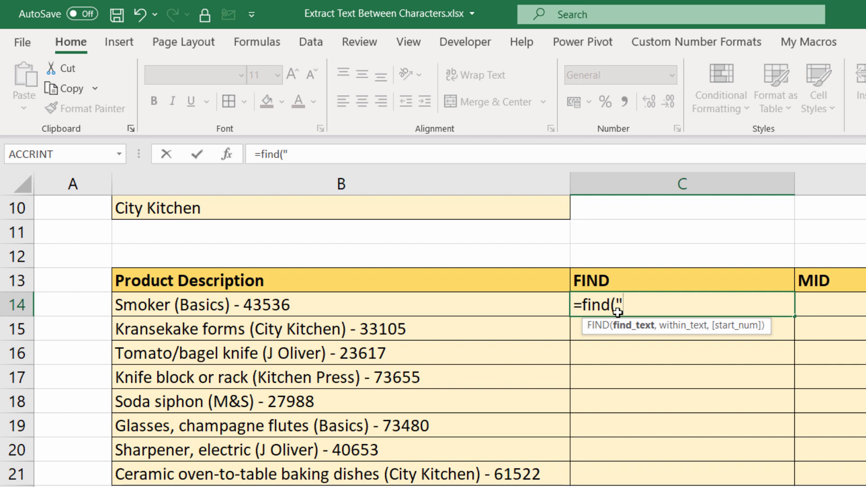
{"action": "type", "text": "("}
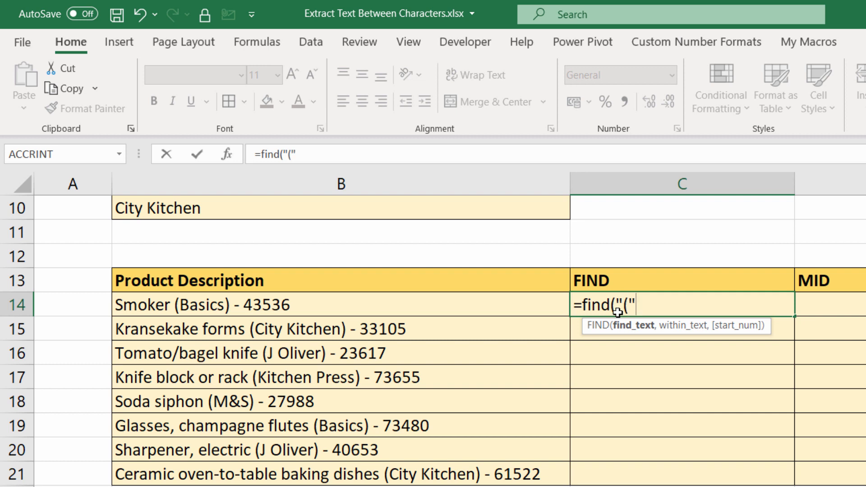
{"action": "type", "text": ",B14"}
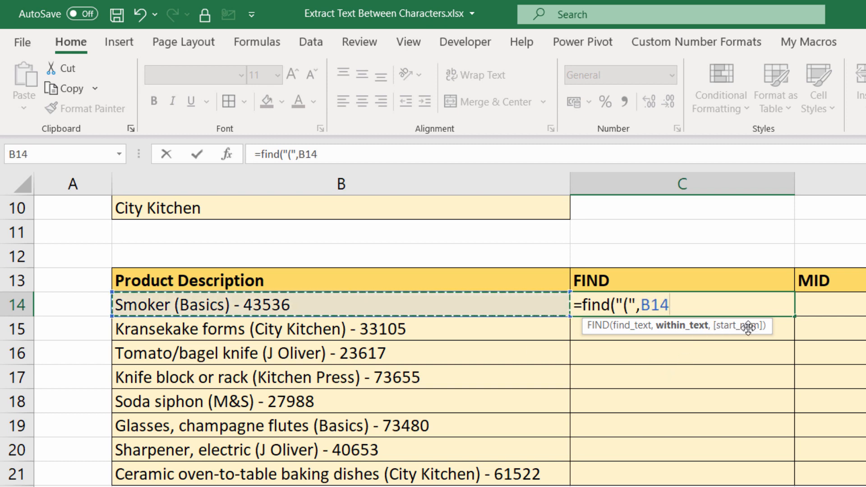
{"action": "key", "text": "Enter"}
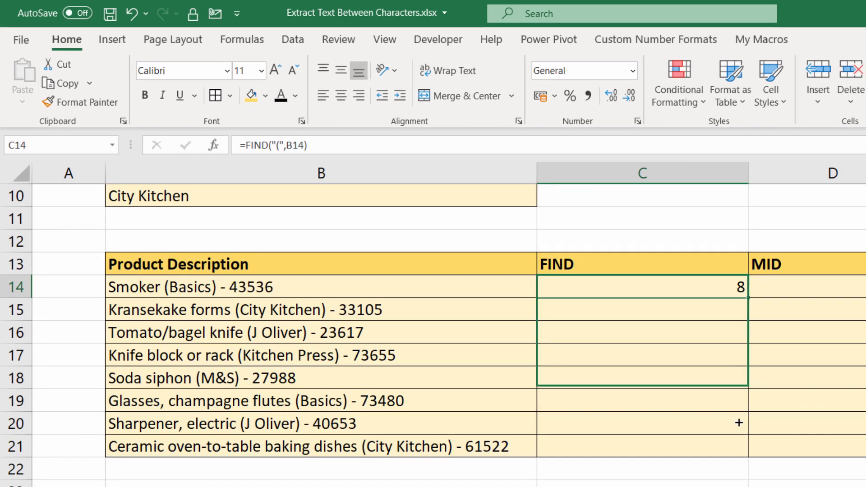
{"action": "left_click_drag", "start_coordinate": [744, 286], "coordinate": [745, 448]}
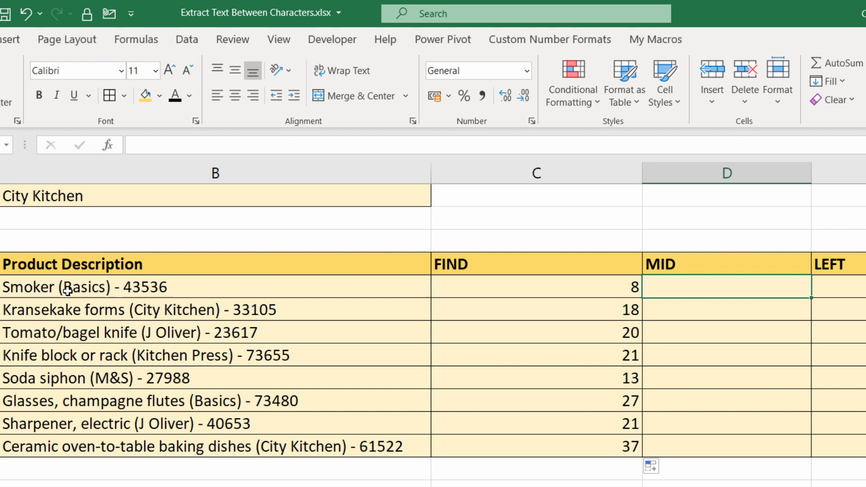
{"action": "mouse_move", "coordinate": [110, 301]}
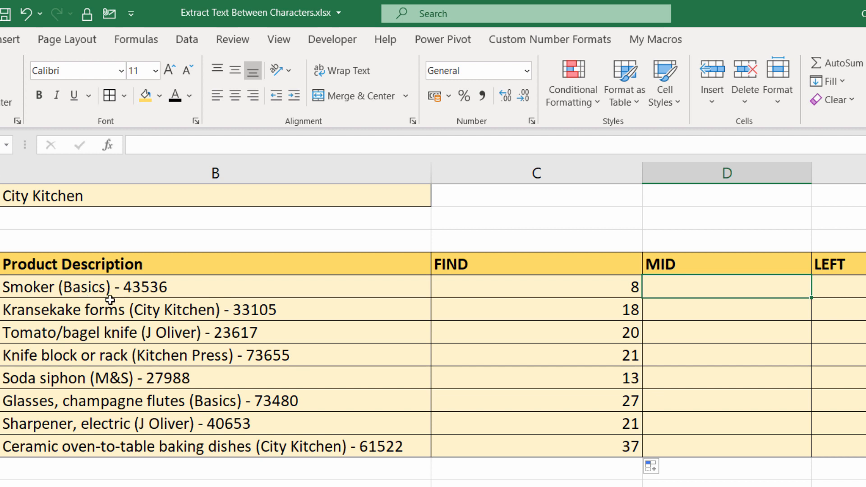
Enter =MID(B14,C14+1,LEN(B14)) in D14 to return text after the opening bracket.
{"action": "left_click", "coordinate": [535, 287]}
{"action": "type", "text": "="}
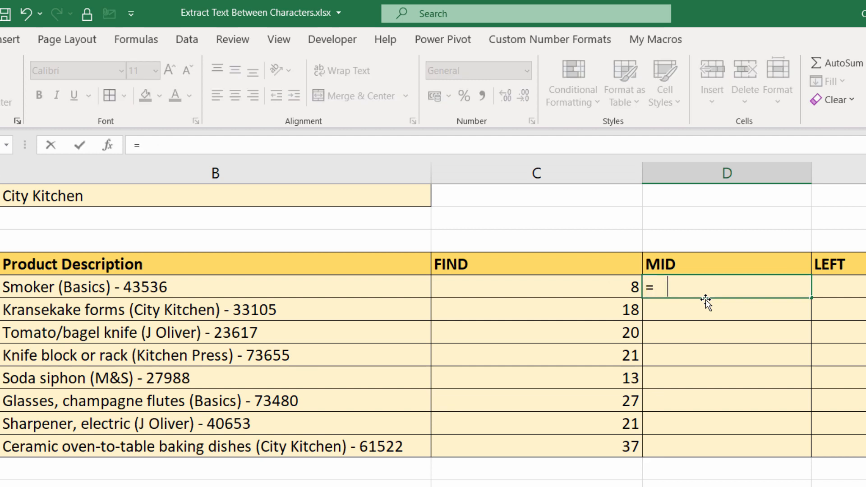
{"action": "type", "text": "mid(B14,"}
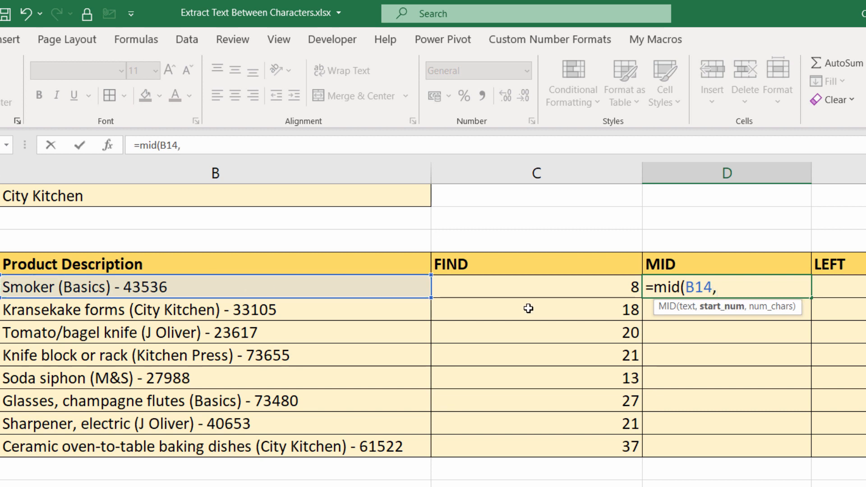
{"action": "left_click", "coordinate": [535, 286]}
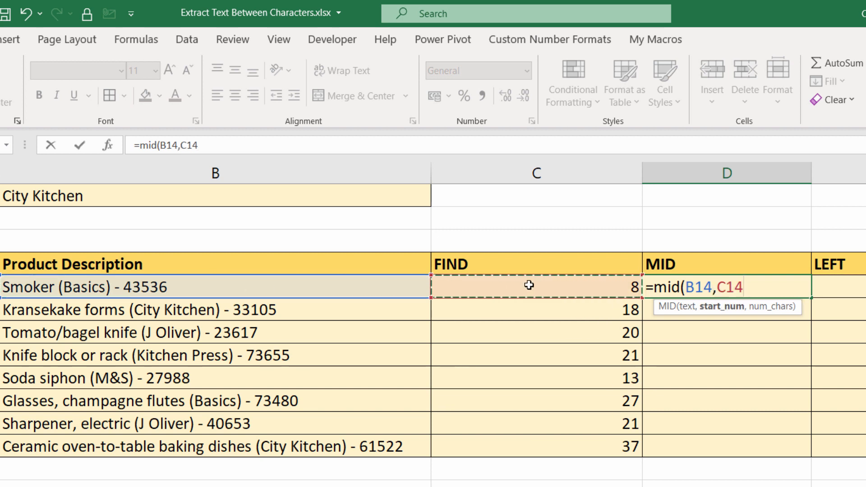
{"action": "type", "text": "+1"}
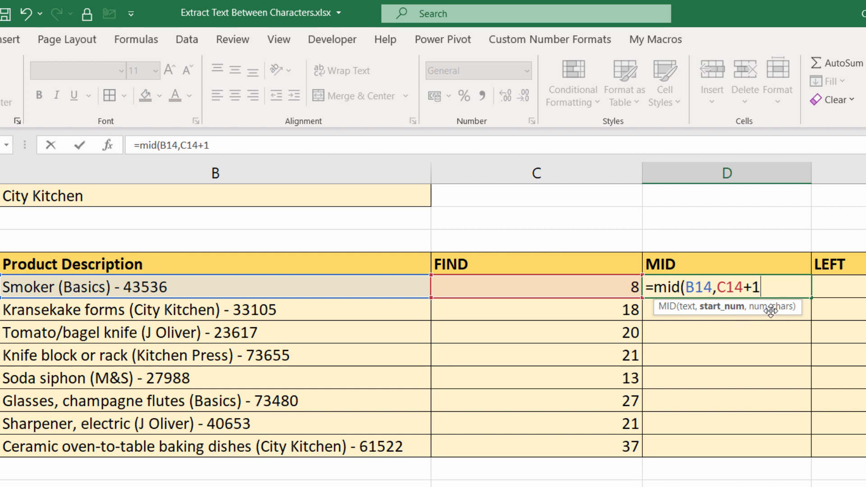
{"action": "type", "text": ","}
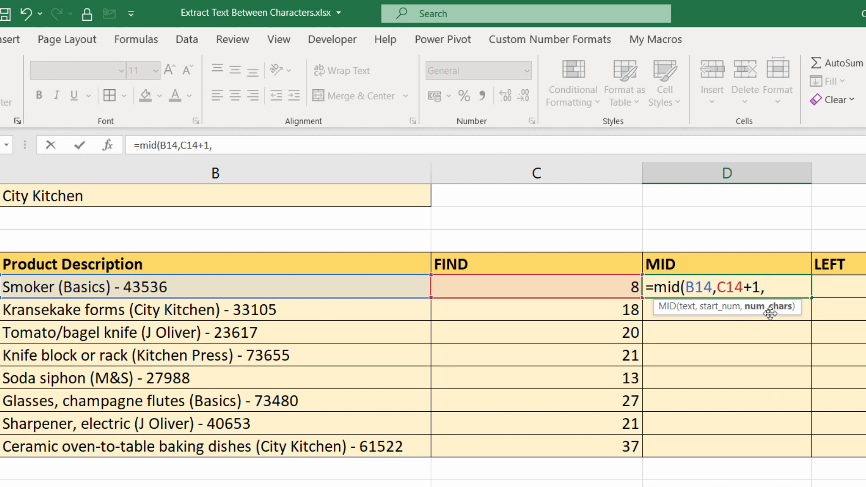
{"action": "type", "text": "len(B14))"}
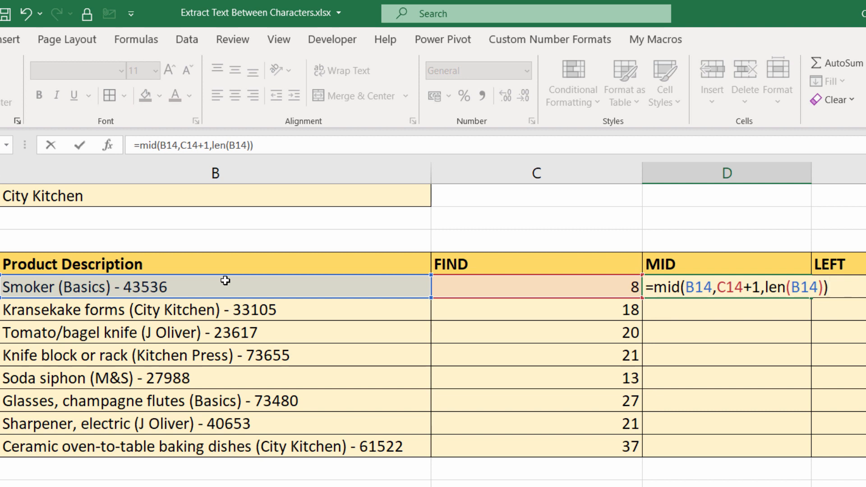
{"action": "key", "text": "Return"}
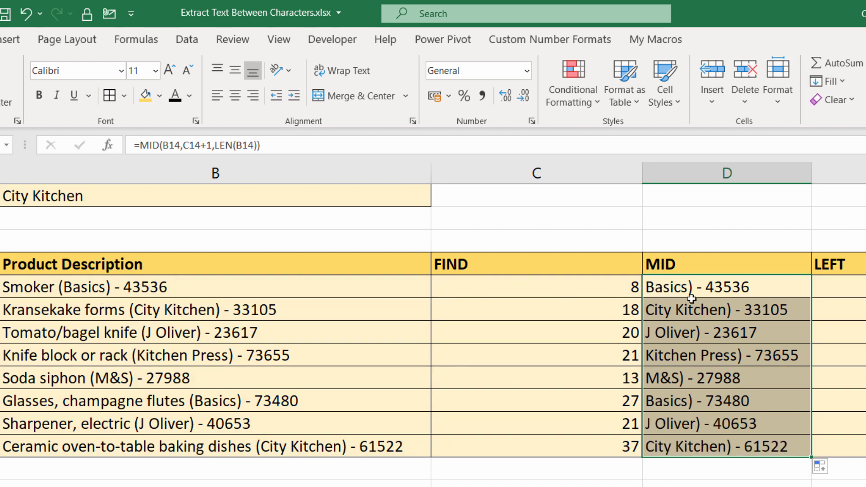
{"action": "left_click", "coordinate": [836, 287]}
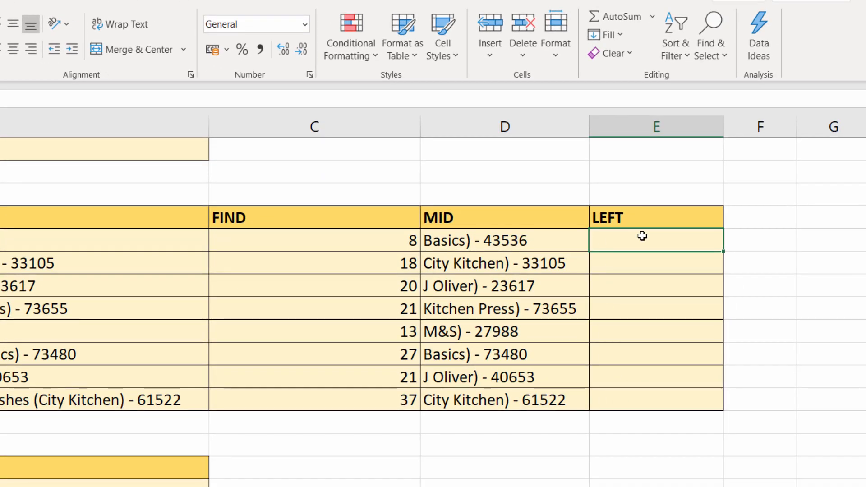
{"action": "mouse_move", "coordinate": [454, 254]}
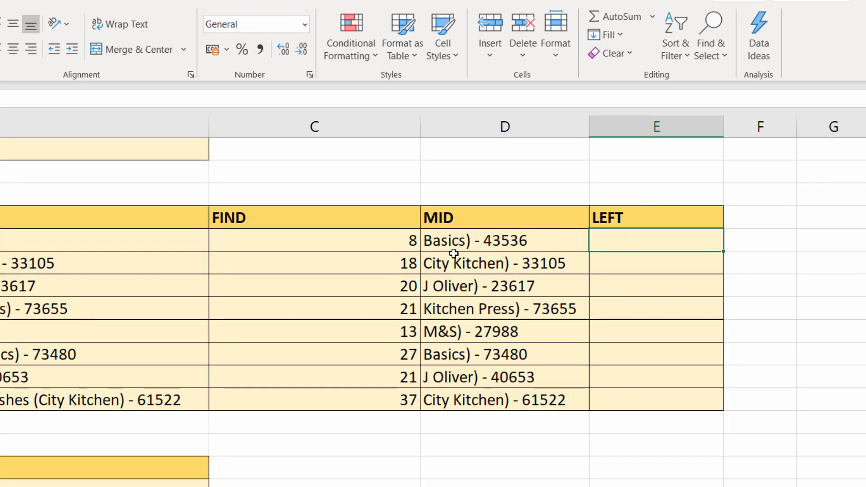
{"action": "mouse_move", "coordinate": [454, 244]}
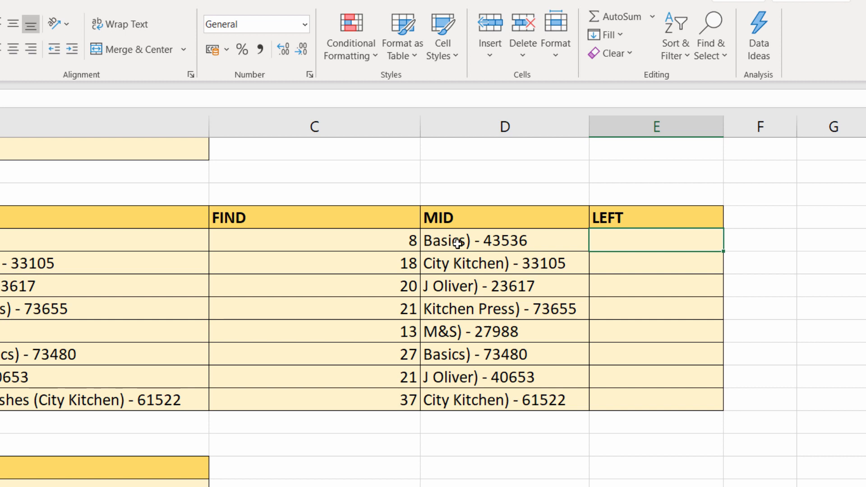
{"action": "mouse_move", "coordinate": [469, 244]}
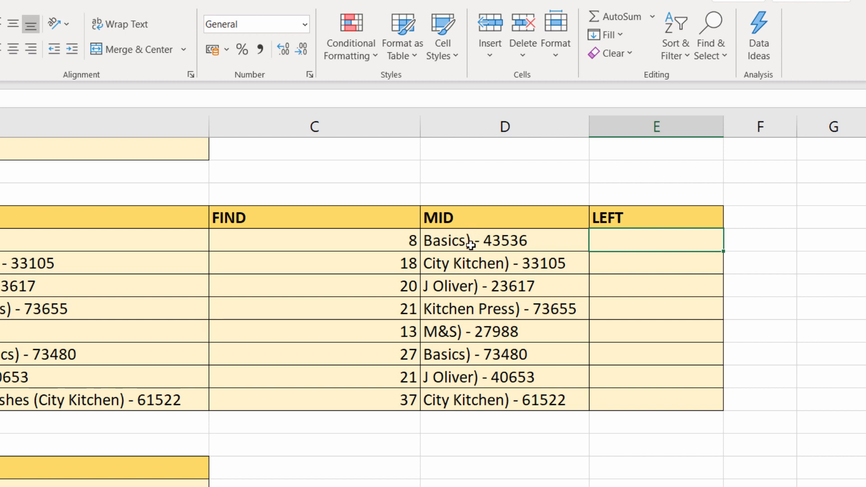
{"action": "mouse_move", "coordinate": [604, 255]}
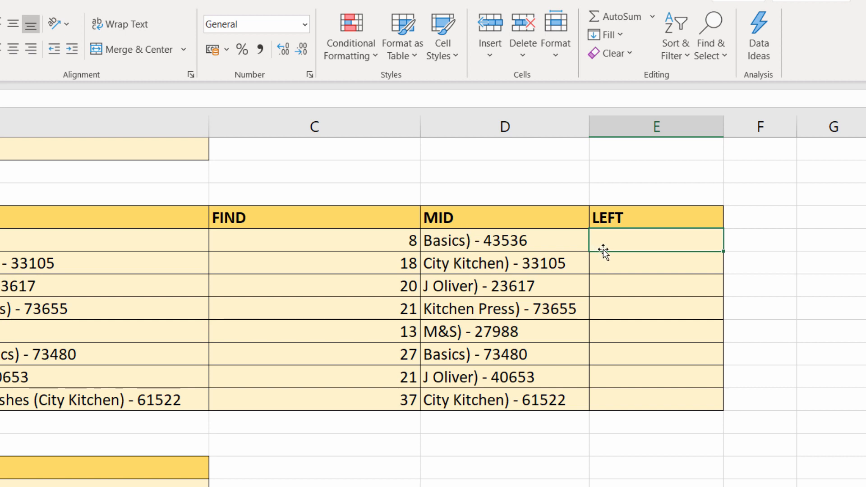
Enter =LEFT(D14,FIND(")",D14)-1) in E14 so it returns the brand Basics.
{"action": "type", "text": "=left(D14"}
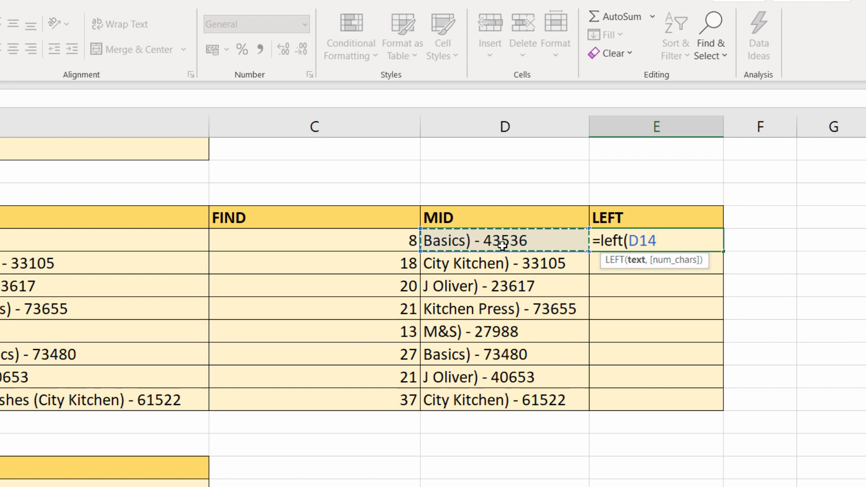
{"action": "type", "text": ","}
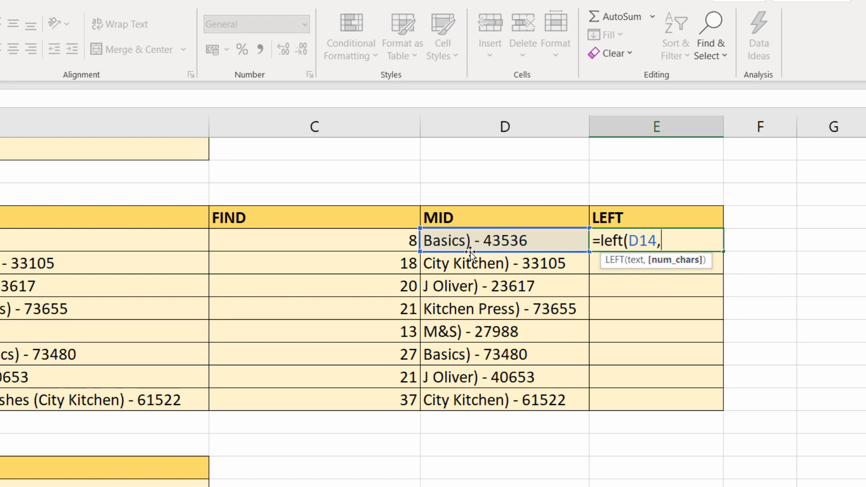
{"action": "type", "text": "find("}
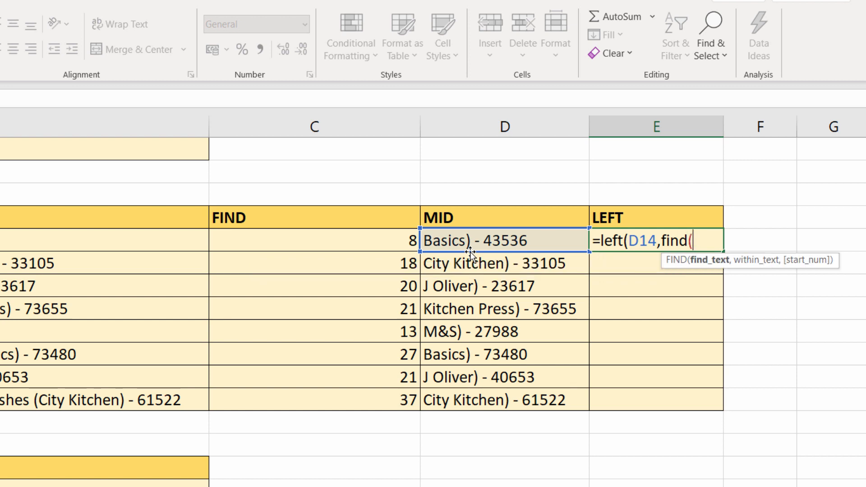
{"action": "type", "text": "\""}
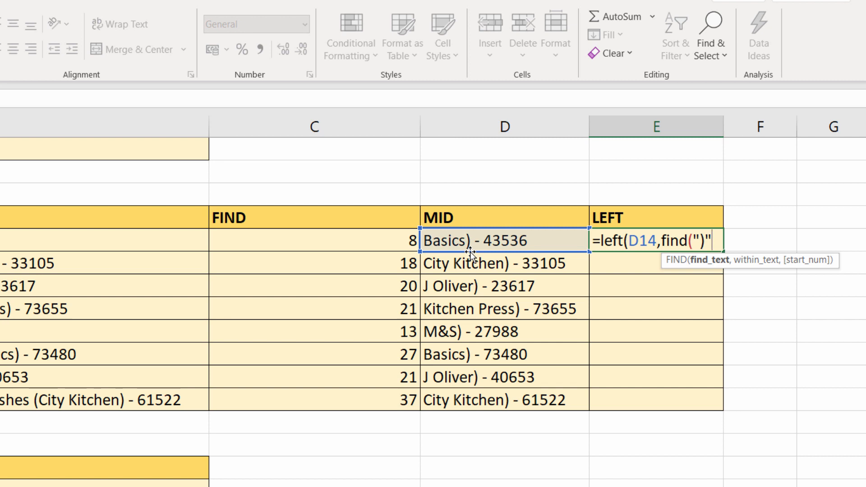
{"action": "left_click", "coordinate": [490, 241]}
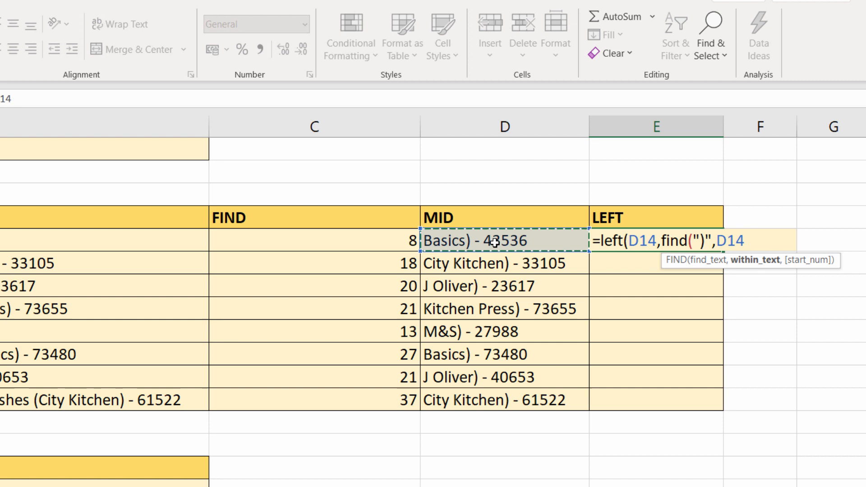
{"action": "type", "text": ")"}
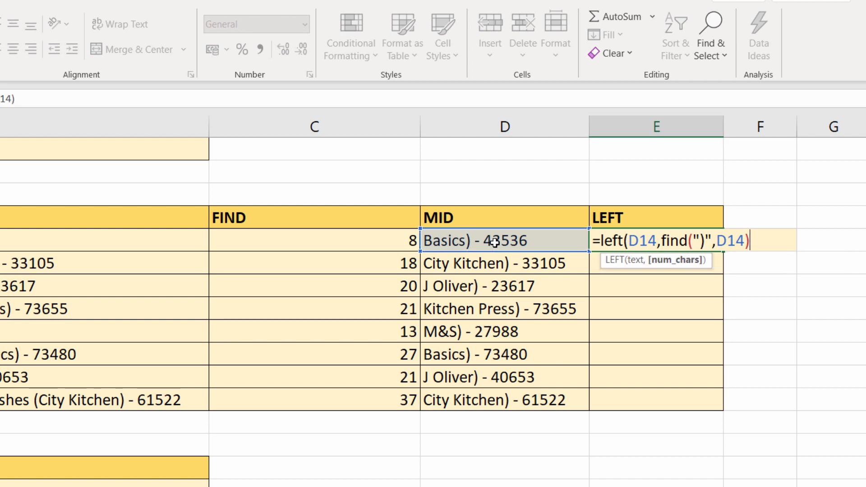
{"action": "type", "text": ")"}
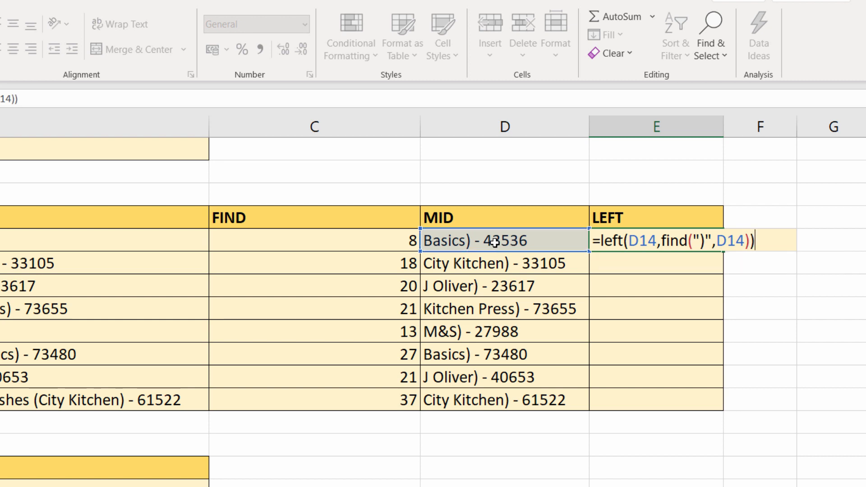
{"action": "key", "text": "enter"}
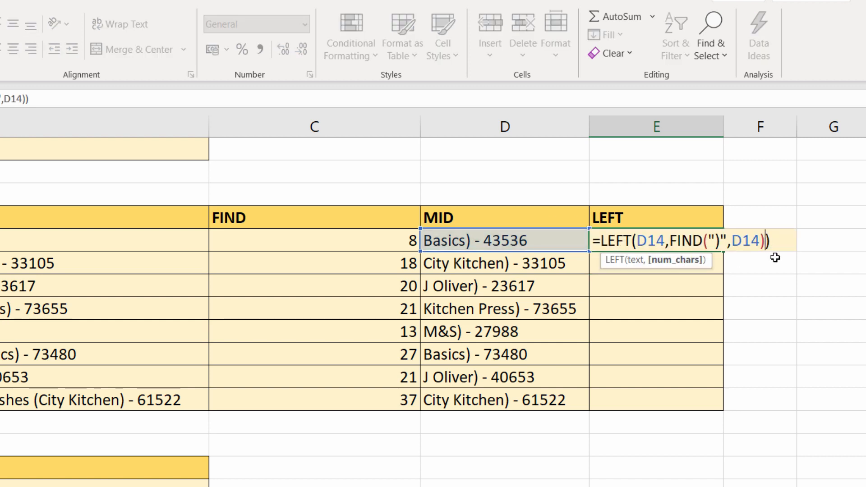
{"action": "type", "text": "-"}
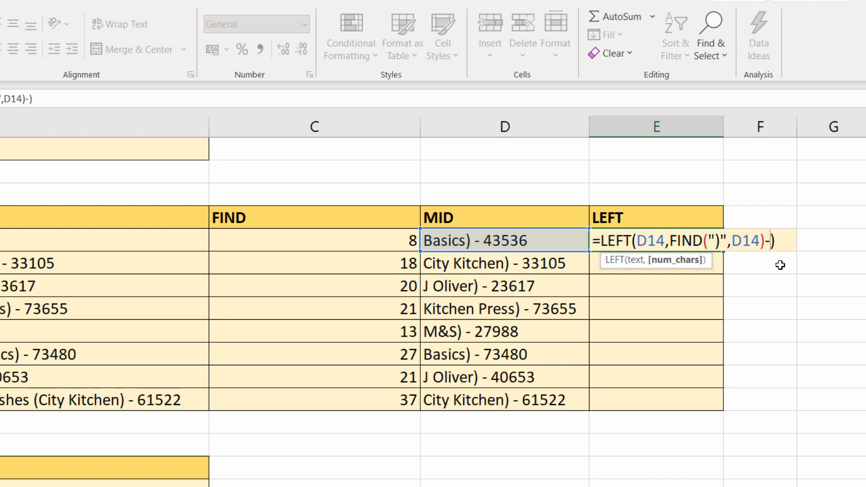
{"action": "type", "text": "1"}
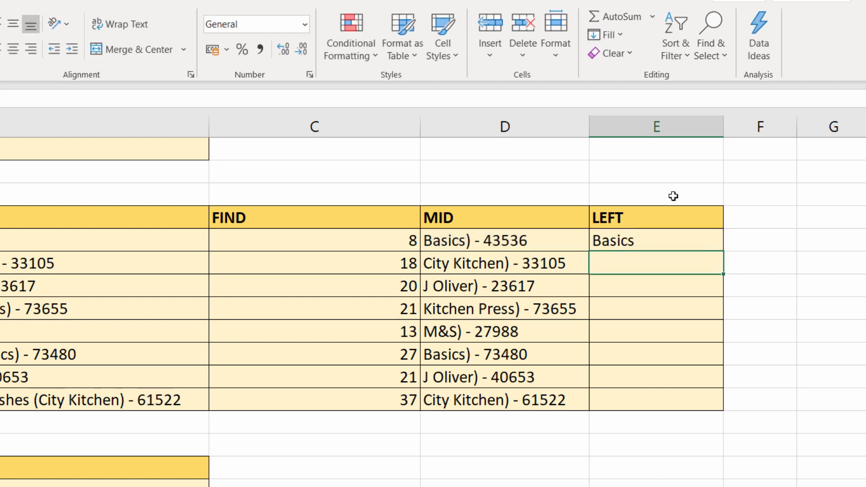
Fill the LEFT formula down to row 21 and check the copied formula in E15.
{"action": "left_click_drag", "start_coordinate": [656, 240], "coordinate": [656, 400]}
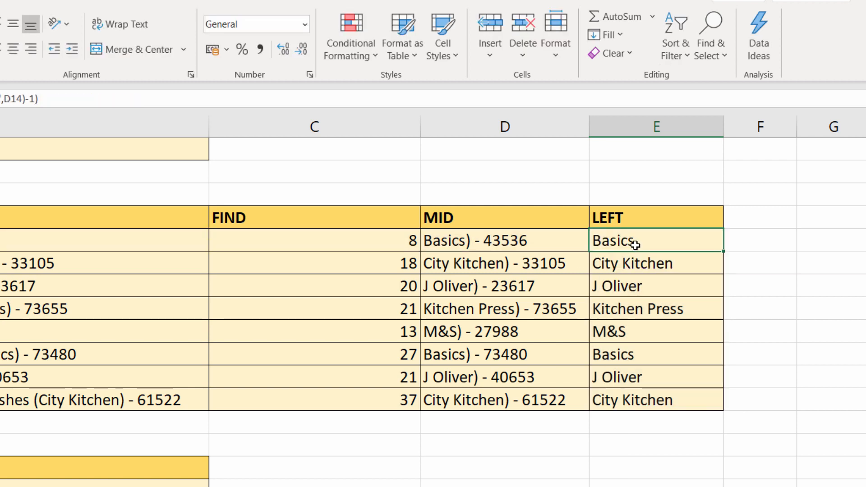
{"action": "mouse_move", "coordinate": [651, 241]}
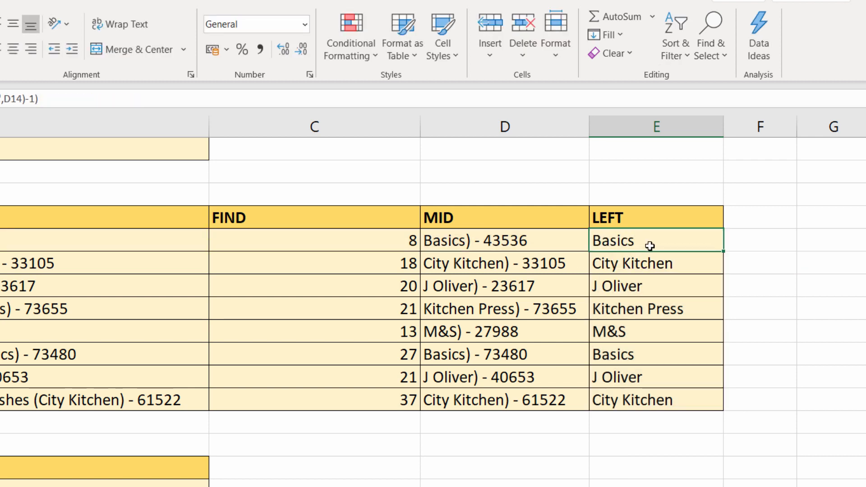
{"action": "double_click", "coordinate": [656, 240]}
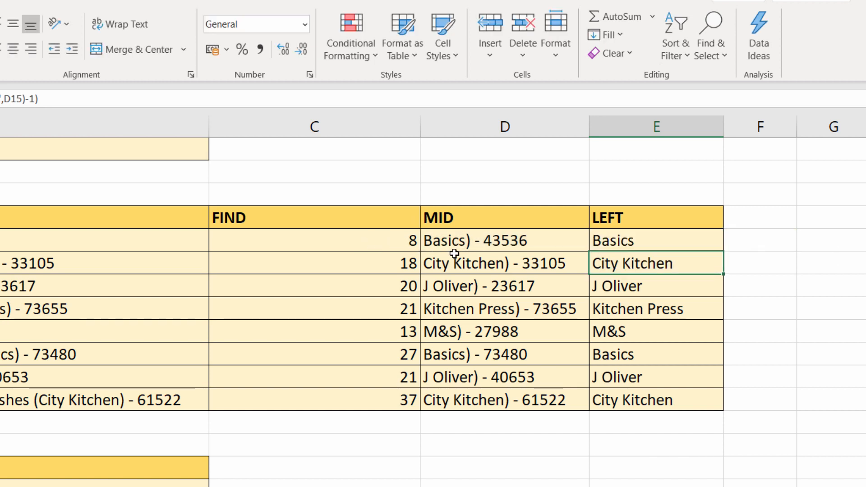
{"action": "mouse_move", "coordinate": [515, 232]}
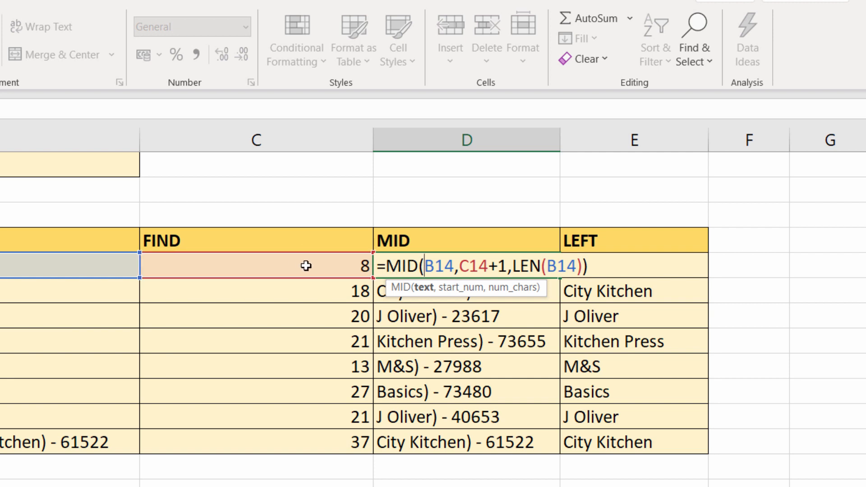
Paste the FIND expression into the MID formula in place of the C14 reference.
{"action": "key", "text": "Enter"}
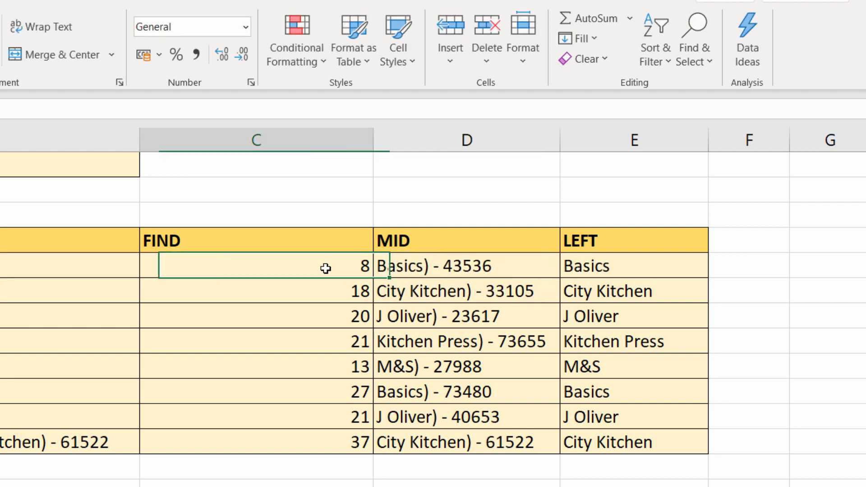
{"action": "key", "text": "ctrl+c"}
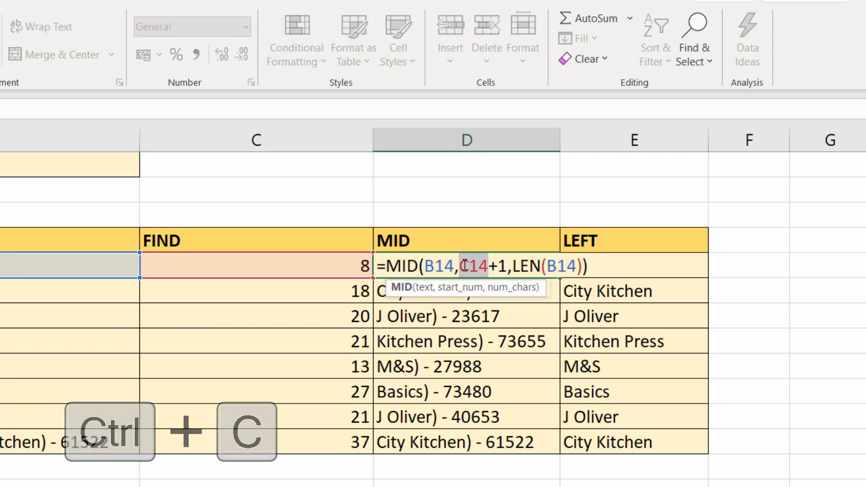
{"action": "key", "text": "ctrl+v"}
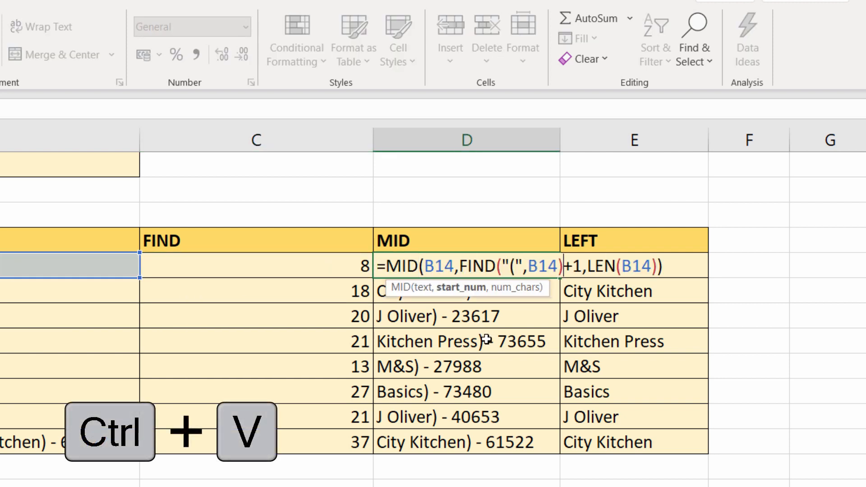
{"action": "key", "text": "ctrl+v"}
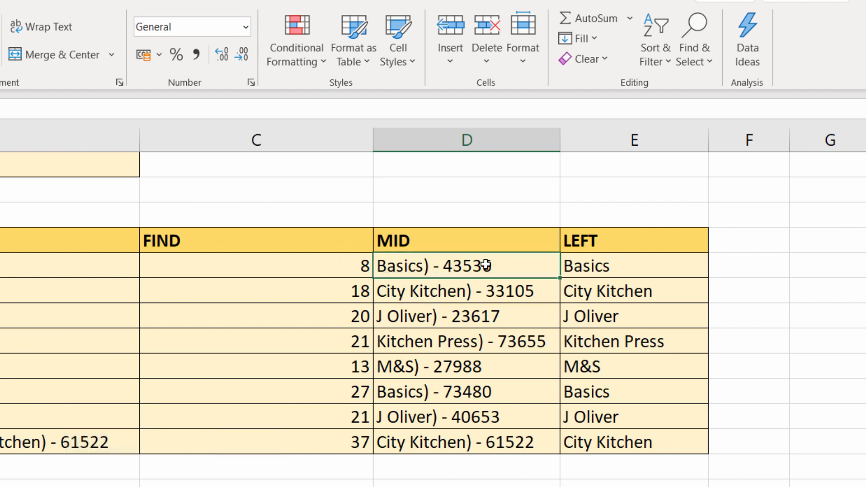
Paste the combined MID expression into the LEFT formula in place of both D14 references.
{"action": "left_click", "coordinate": [634, 265]}
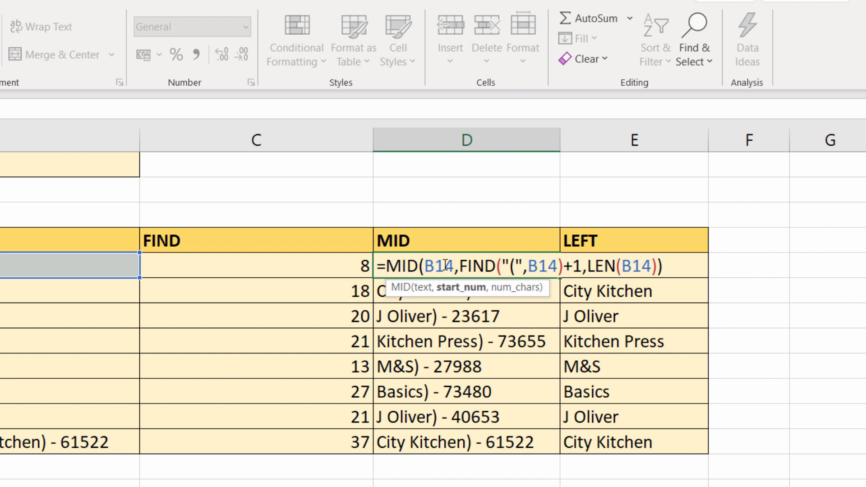
{"action": "key", "text": "ctrl+c"}
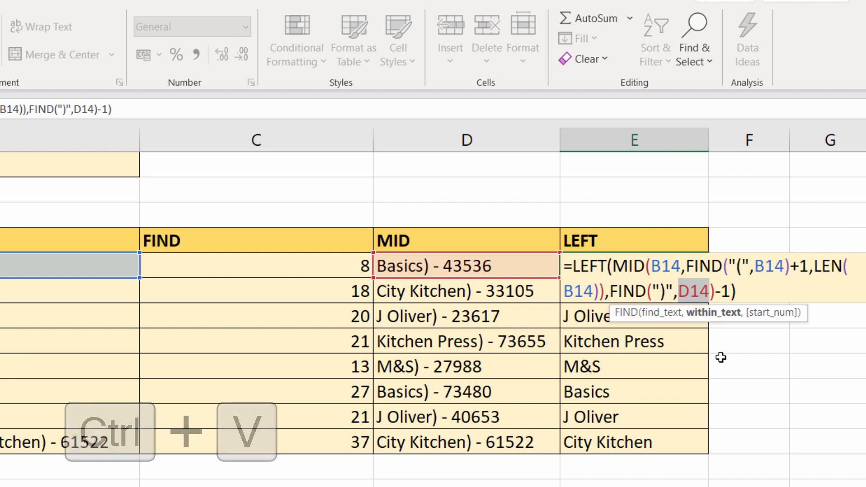
{"action": "key", "text": "ctrl+v"}
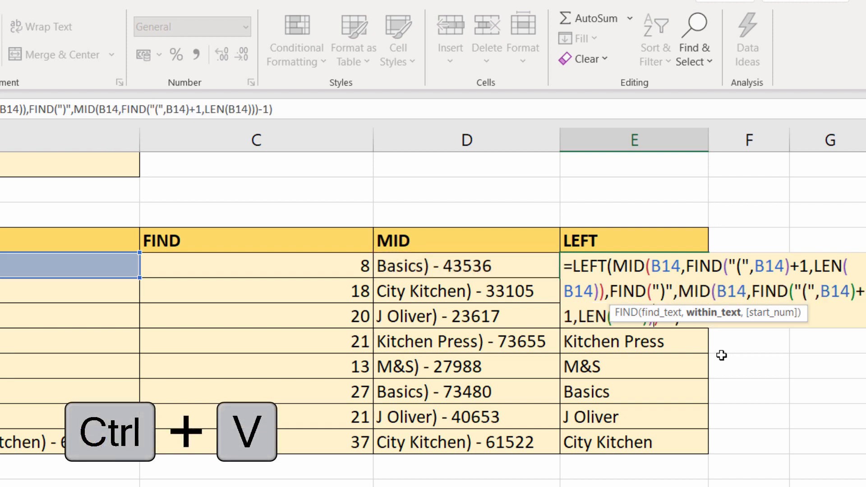
{"action": "key", "text": "ctrl+v"}
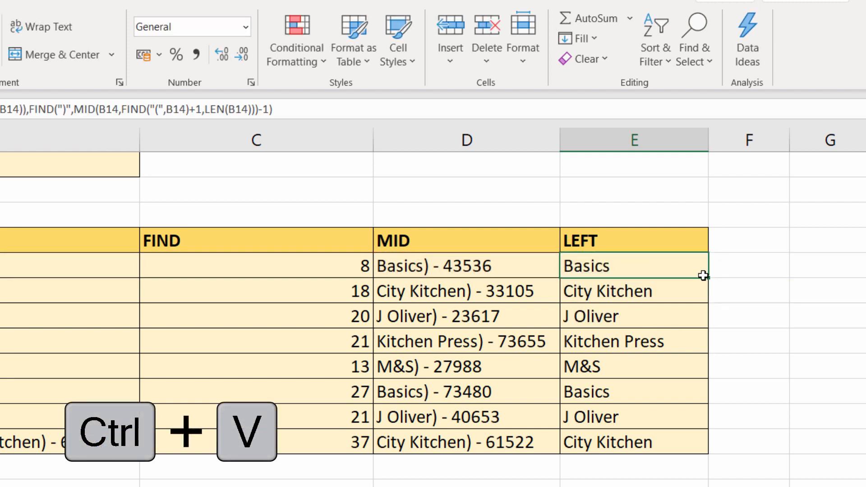
{"action": "key", "text": "ctrl+v"}
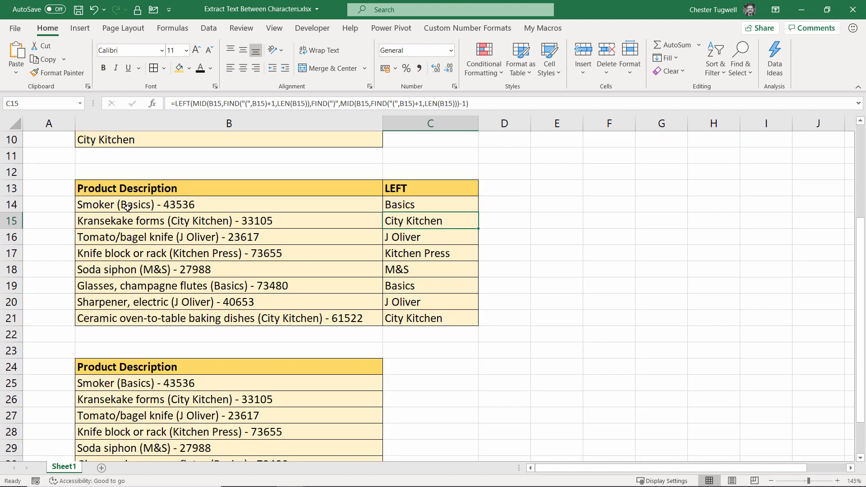
Move down to the second Product Description table and select a cell inside it.
{"action": "left_click", "coordinate": [146, 205]}
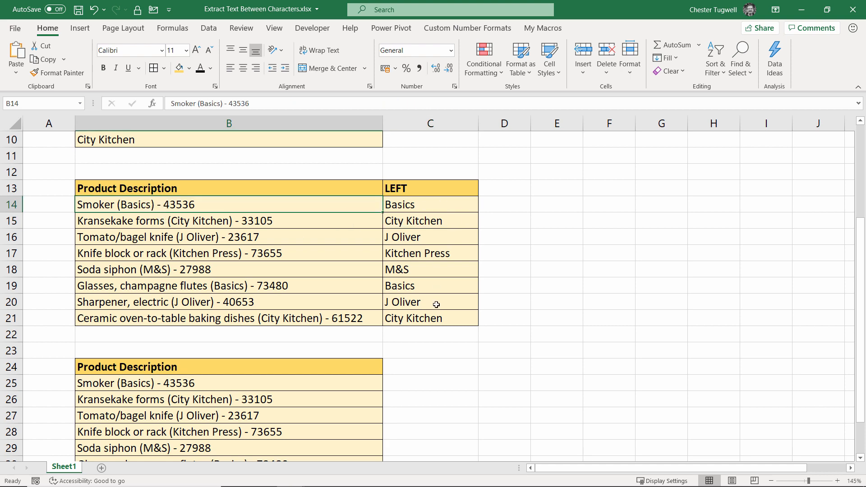
{"action": "scroll", "scroll_direction": "down", "scroll_amount": 3}
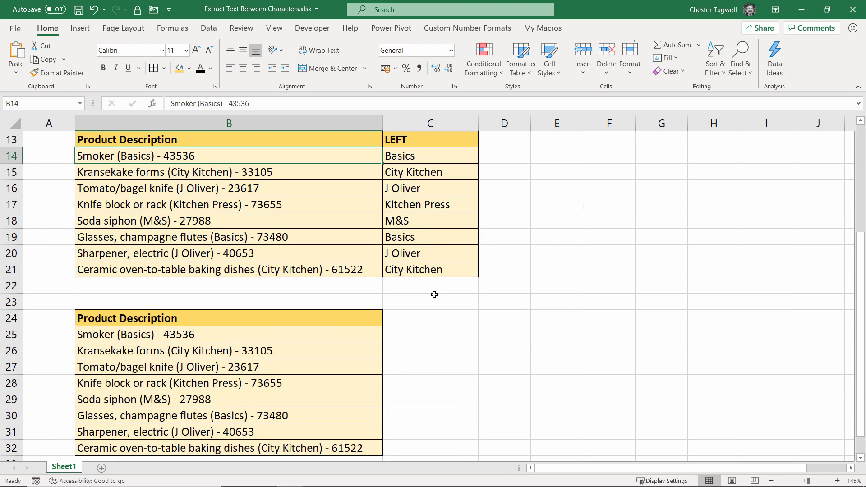
{"action": "mouse_move", "coordinate": [432, 289]}
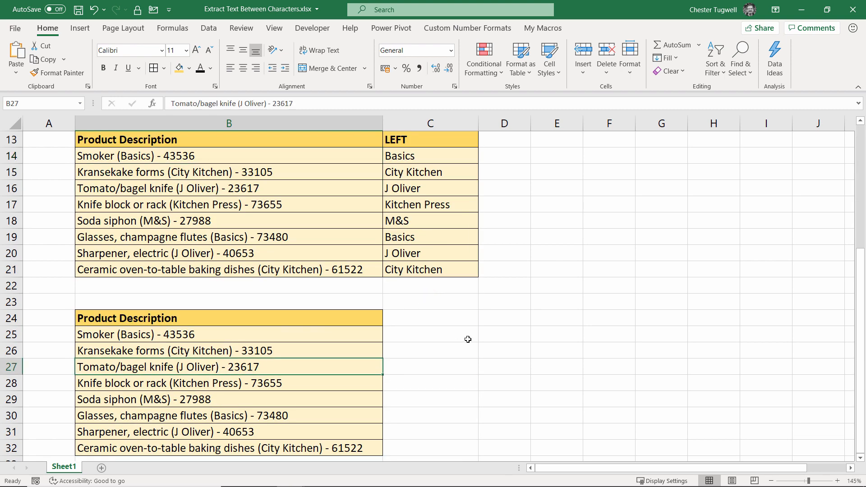
{"action": "scroll", "scroll_direction": "down", "scroll_amount": 3}
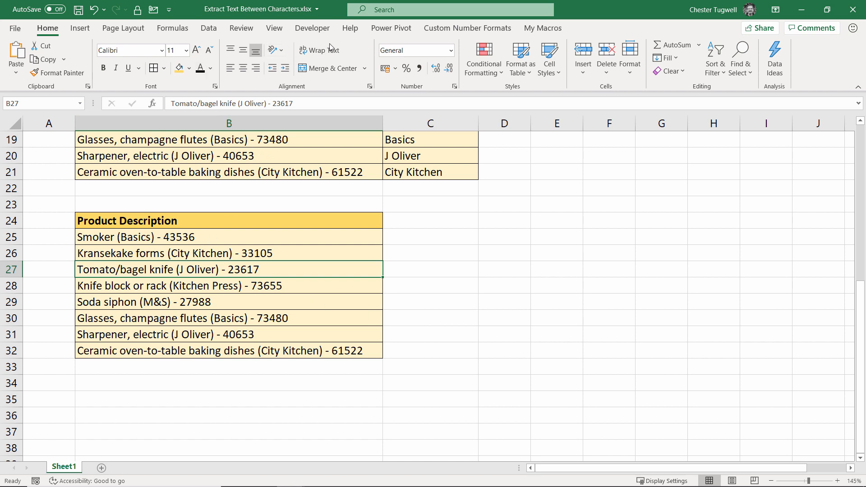
{"action": "mouse_move", "coordinate": [257, 201]}
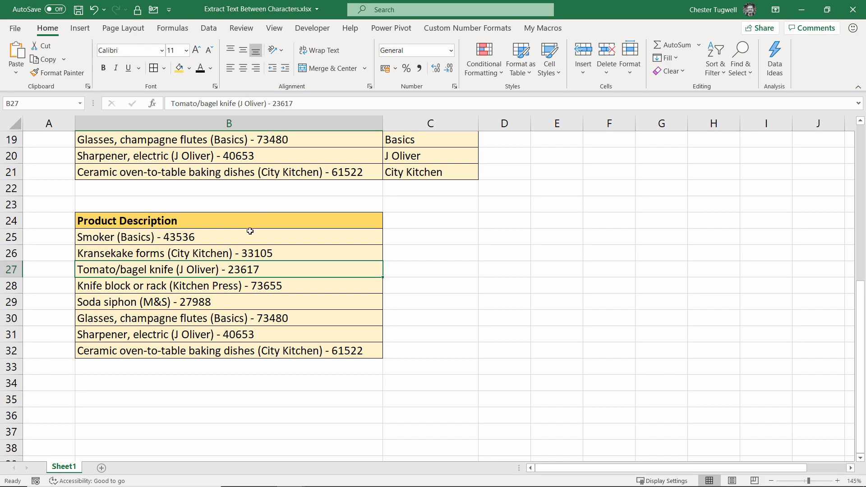
{"action": "left_click", "coordinate": [223, 253]}
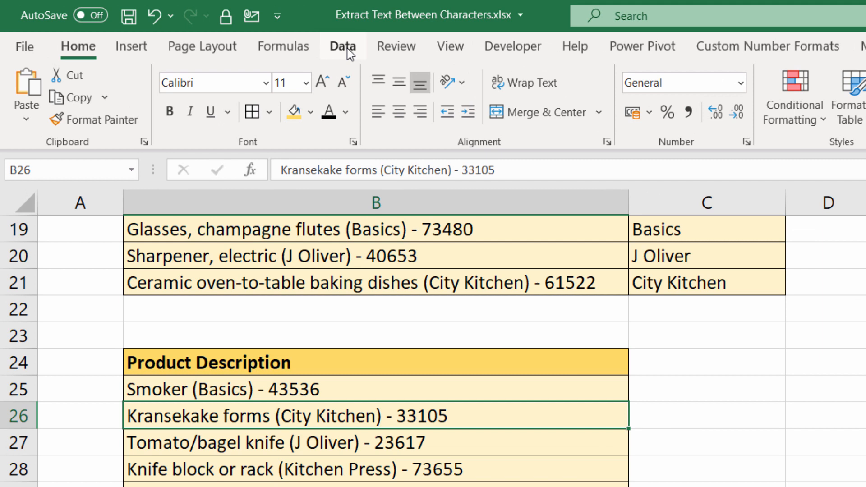
Load B24:B32 with headers into Power Query via Data > From Table/Range.
{"action": "left_click", "coordinate": [342, 46]}
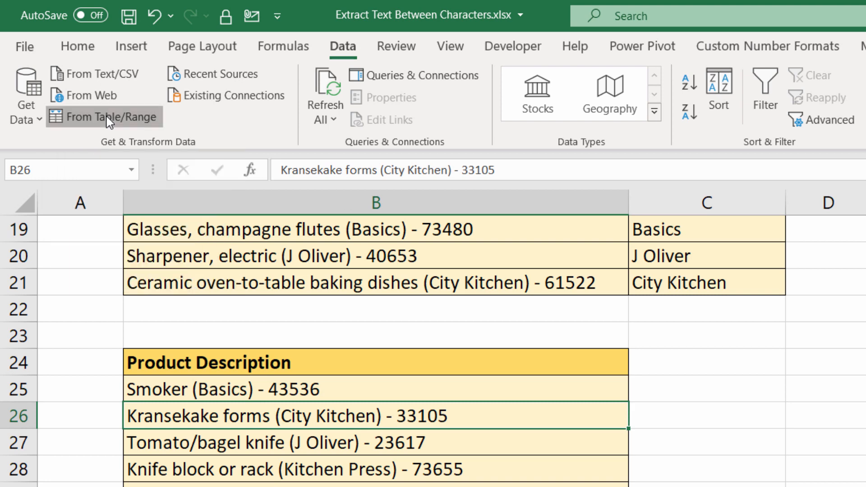
{"action": "left_click", "coordinate": [105, 117]}
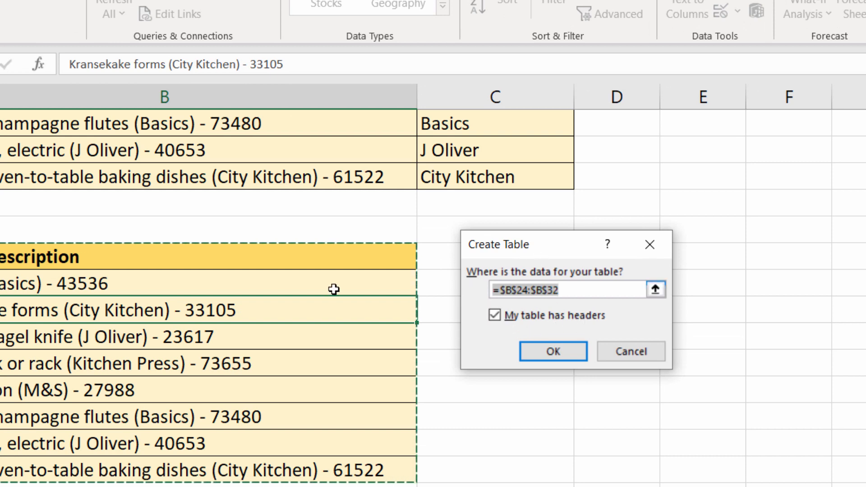
{"action": "left_click", "coordinate": [553, 351]}
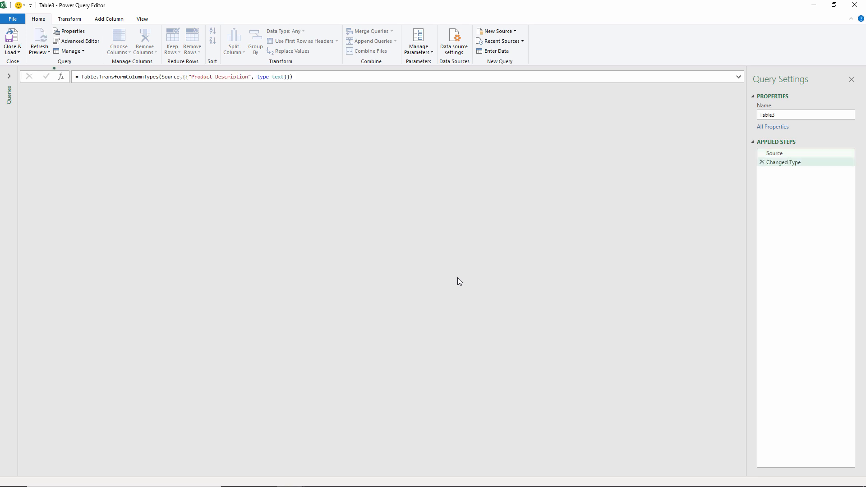
Add a Text Between Delimiters column using ( and ) to extract each brand name.
{"action": "left_click", "coordinate": [40, 39]}
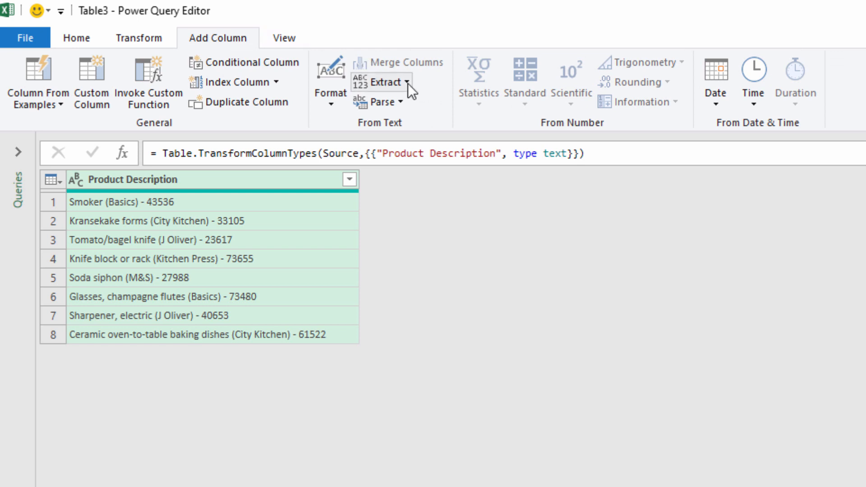
{"action": "left_click", "coordinate": [387, 82]}
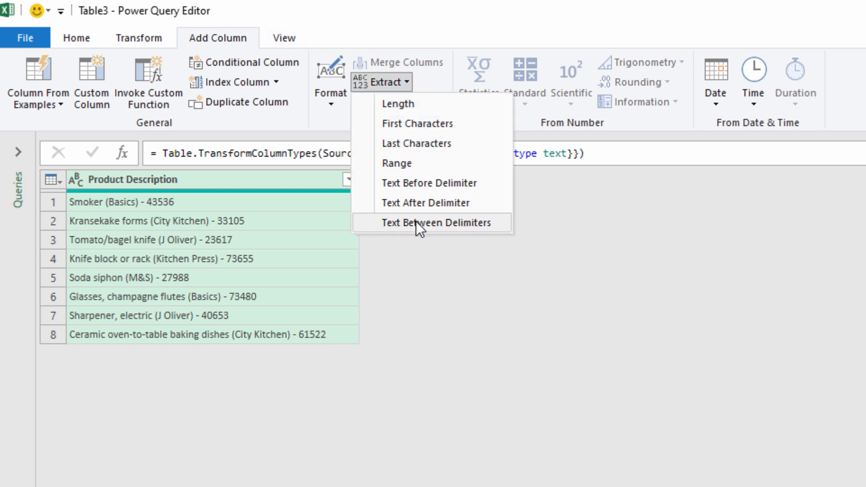
{"action": "left_click", "coordinate": [420, 229]}
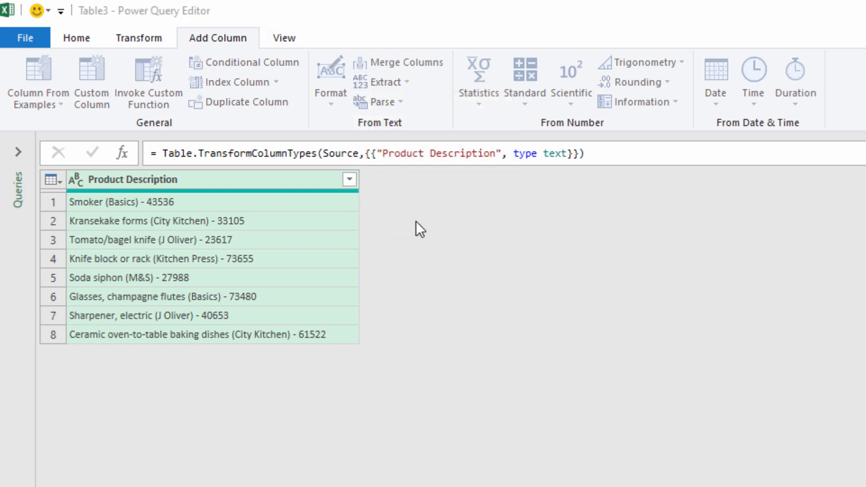
{"action": "left_click", "coordinate": [387, 82]}
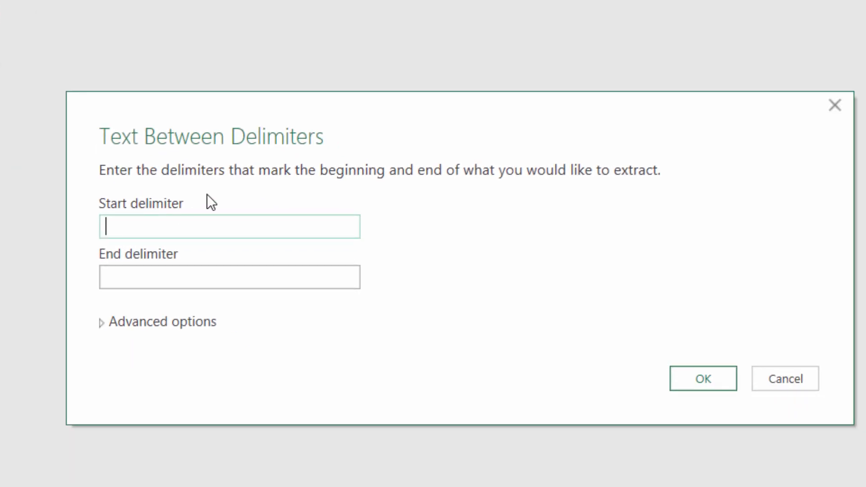
{"action": "type", "text": "("}
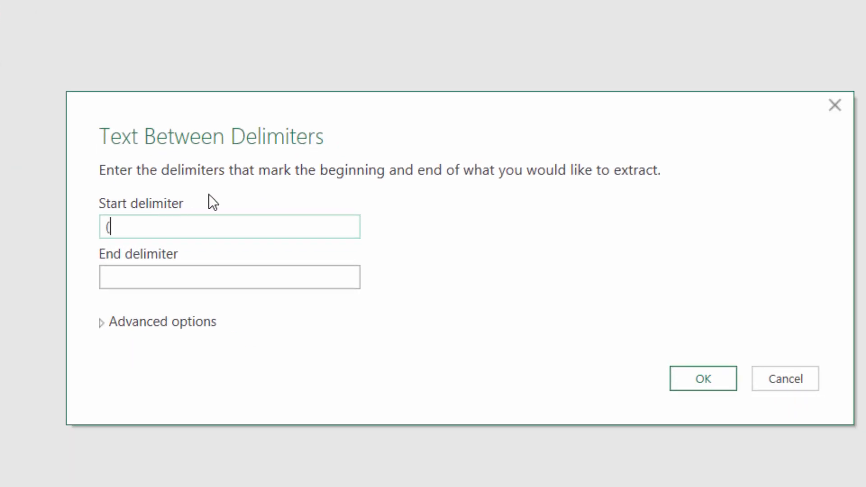
{"action": "left_click", "coordinate": [229, 277]}
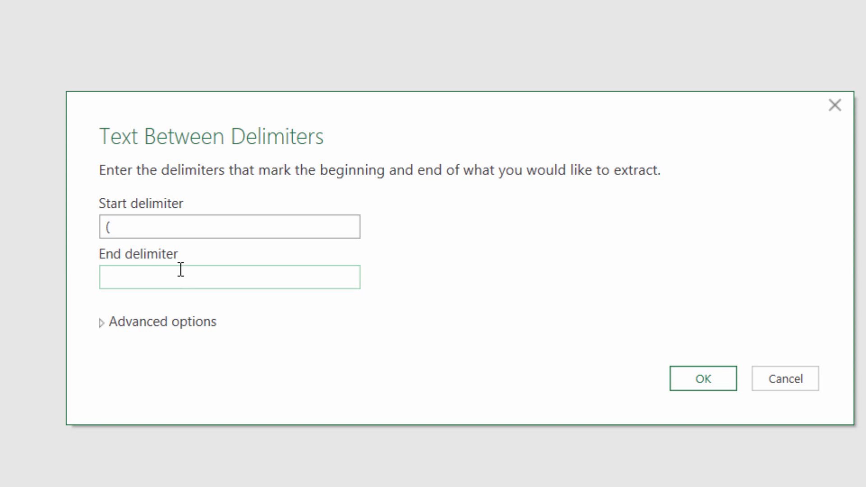
{"action": "type", "text": ")"}
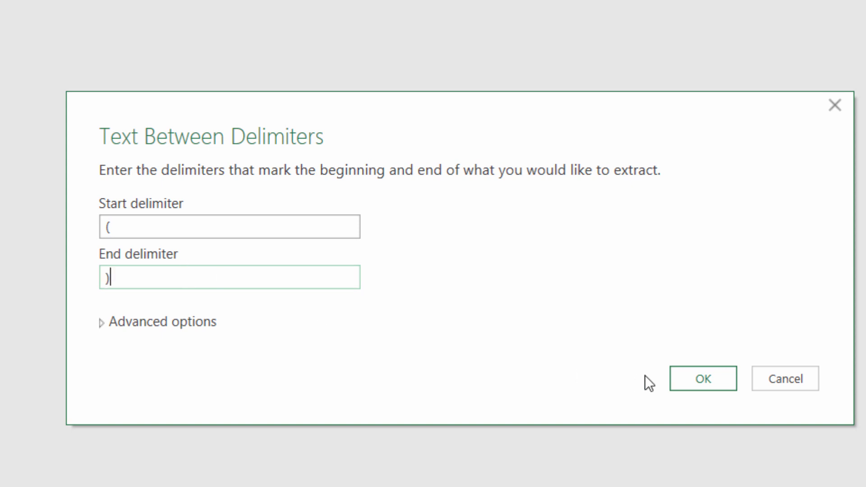
{"action": "left_click", "coordinate": [703, 378]}
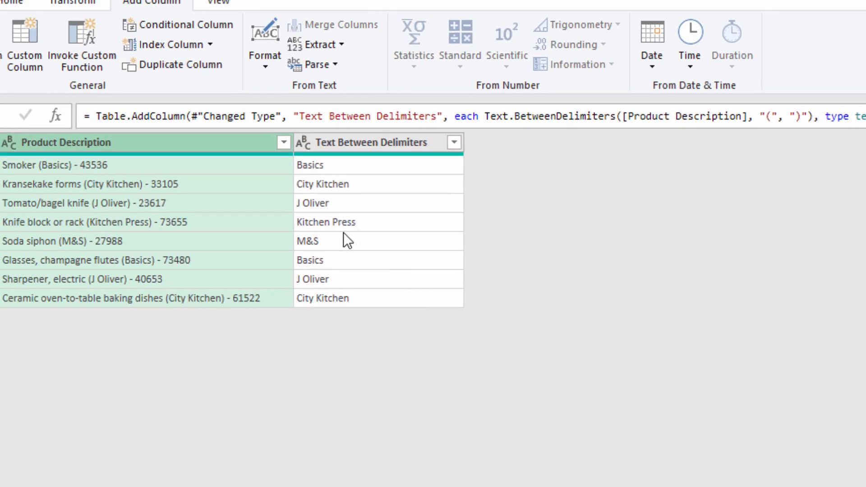